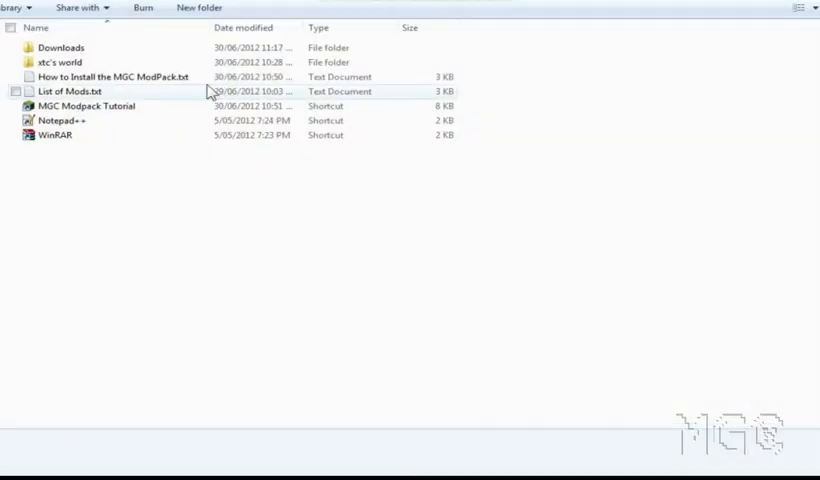
Open the install guide, then view the folder with Part A, B, C and ConfigFiles.zip
click(113, 76)
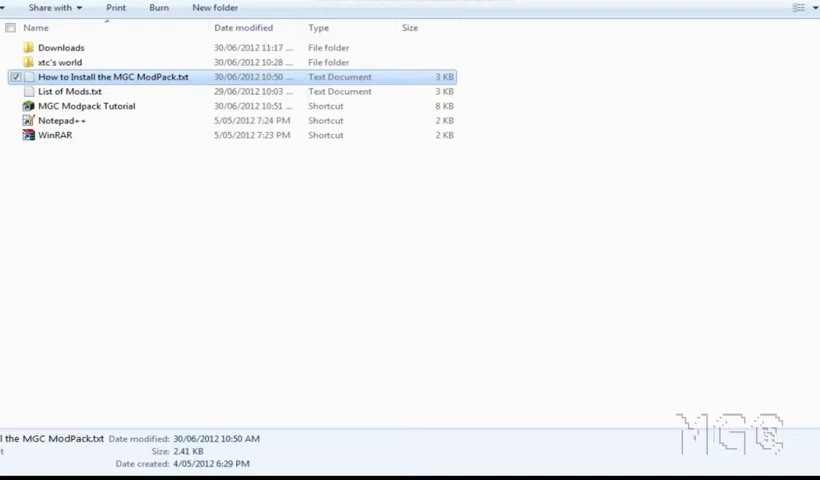
double_click(110, 77)
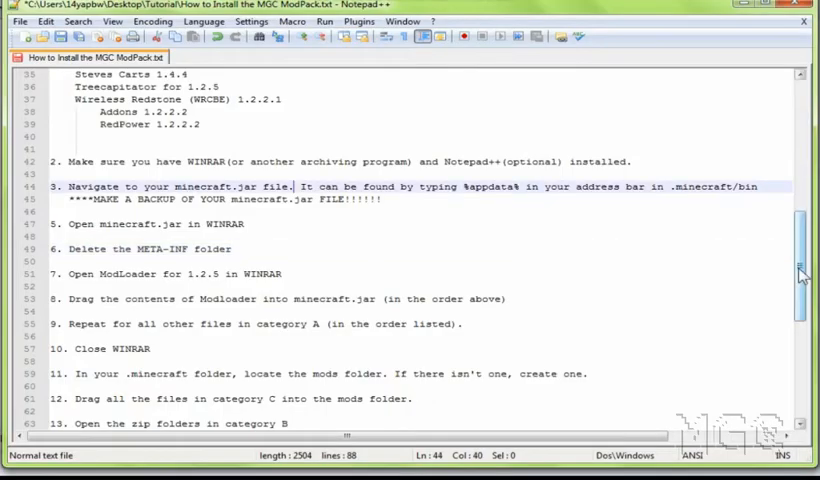
scroll(down, 3)
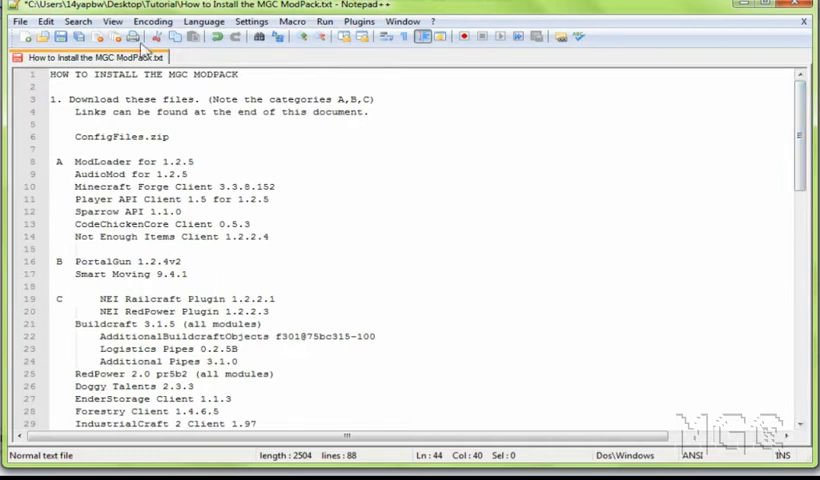
mouse_move(772, 54)
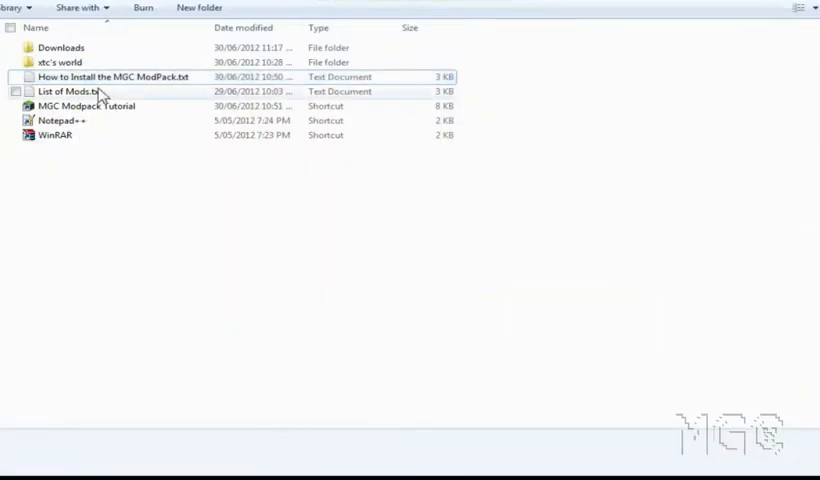
click(60, 47)
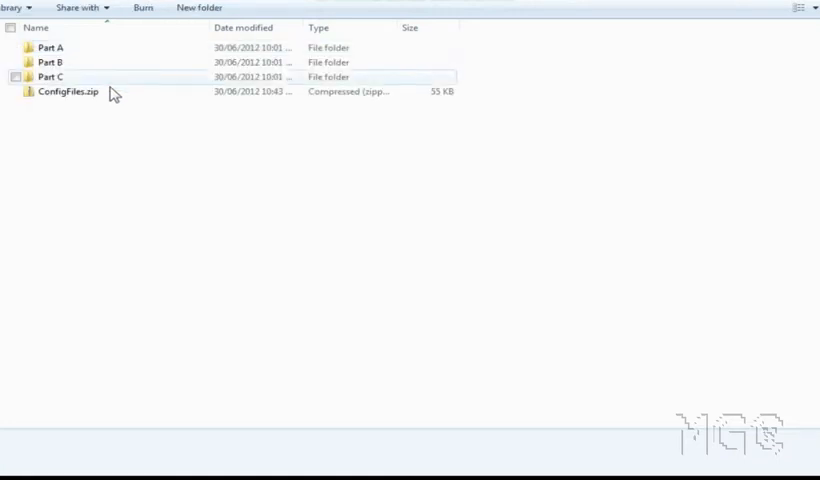
click(65, 98)
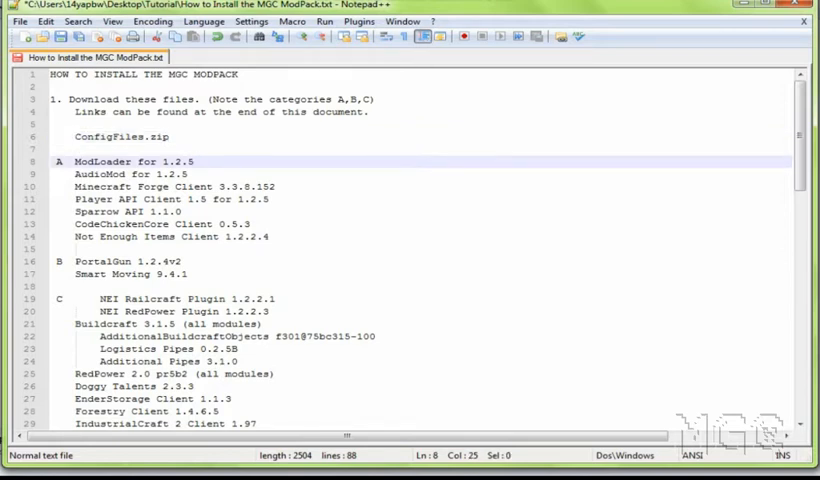
Mark the ModLoader 1.2.5 line and scroll through mod categories A–C
click(74, 161)
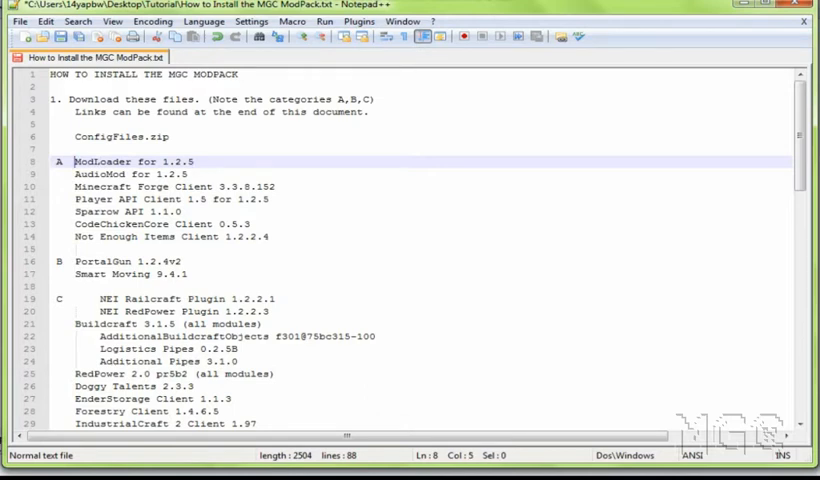
scroll(down, 3)
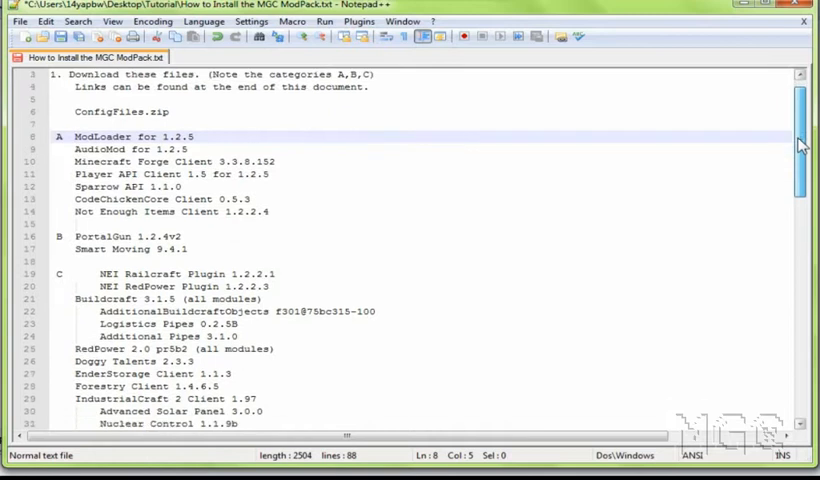
scroll(down, 3)
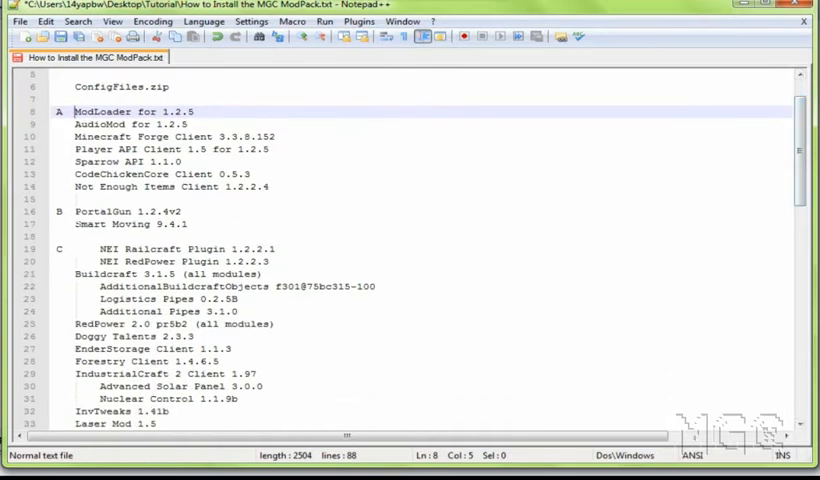
scroll(down, 3)
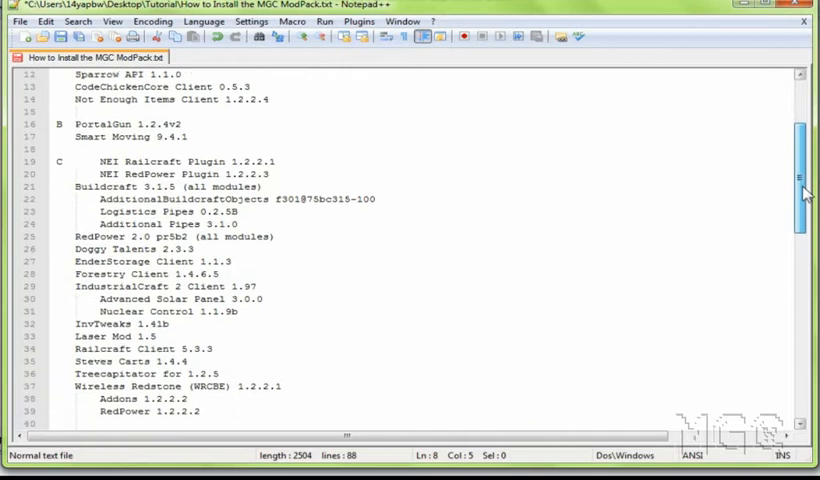
scroll(down, 3)
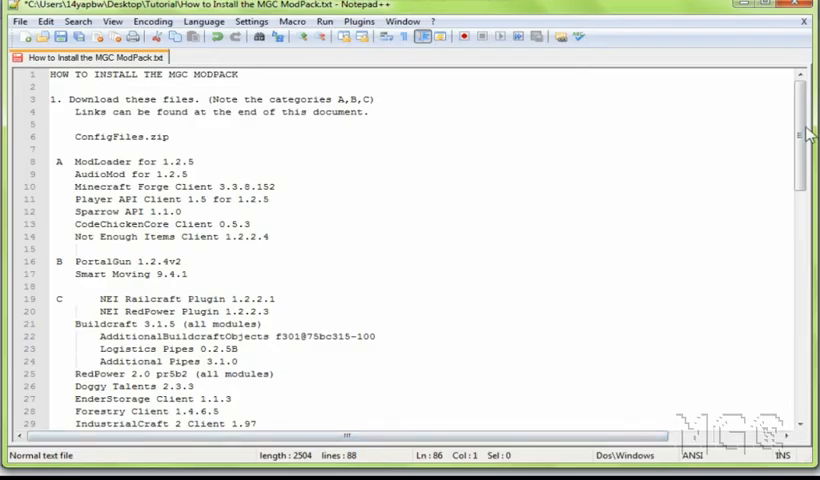
scroll(down, 3)
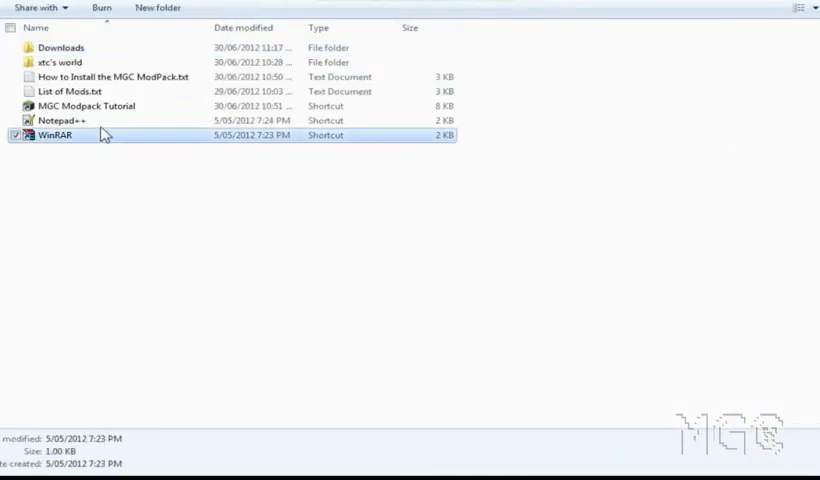
Reopen the install guide in Notepad++ and mark step 5 about opening minecraft.jar
click(60, 120)
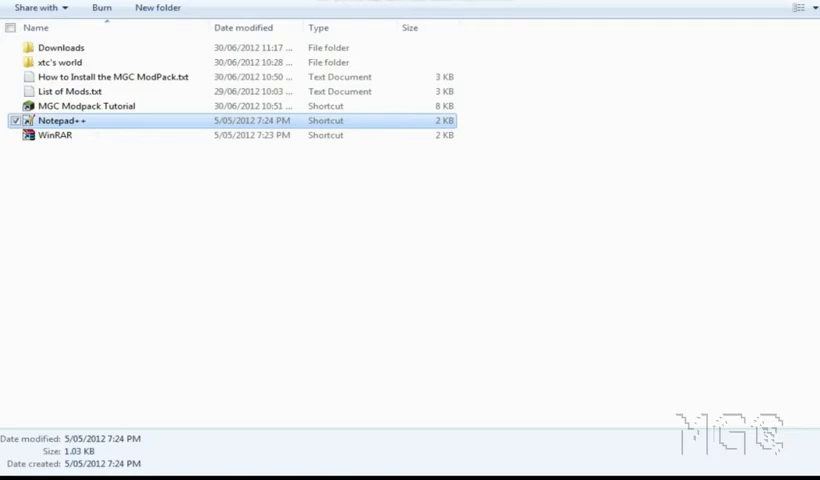
double_click(113, 76)
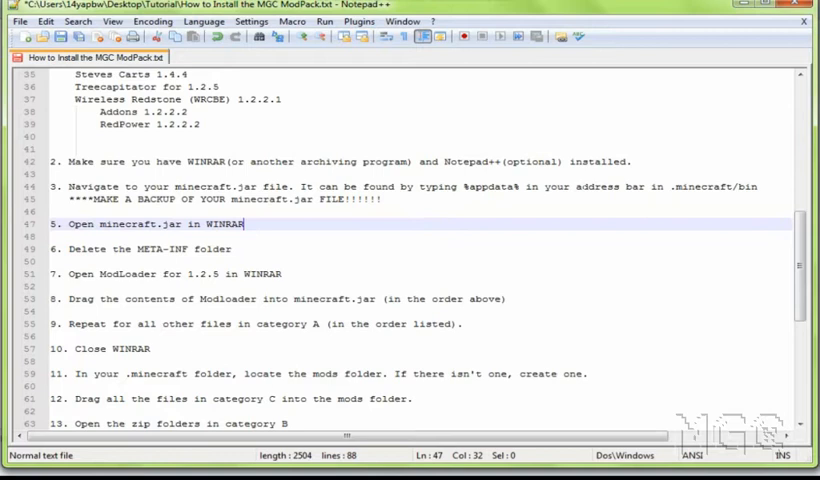
double_click(487, 187)
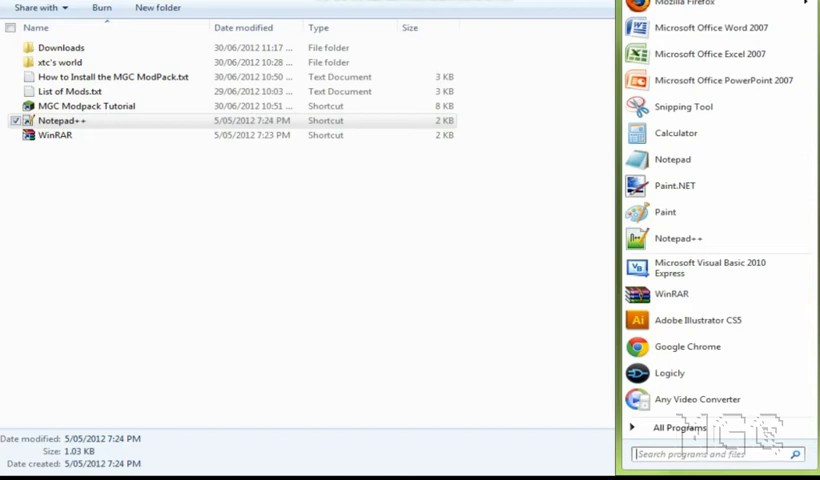
Run %appdata% and open .minecraft's bin folder with minecraft.jar and its vanilla backup
text(run)
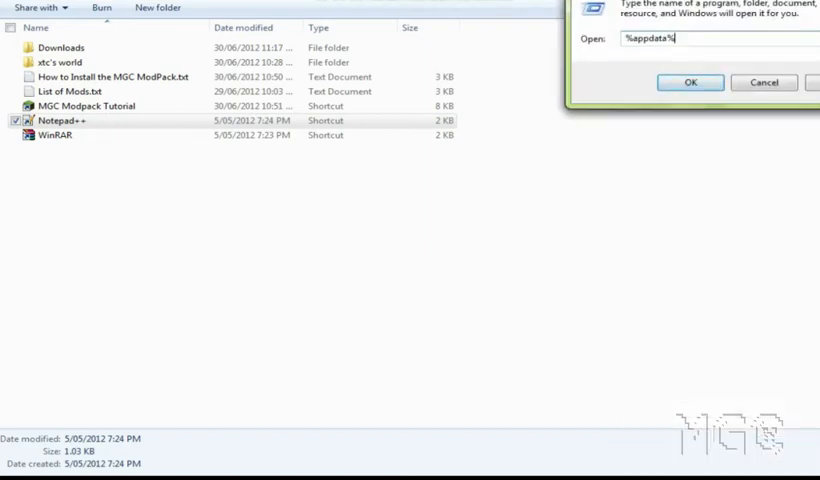
click(691, 82)
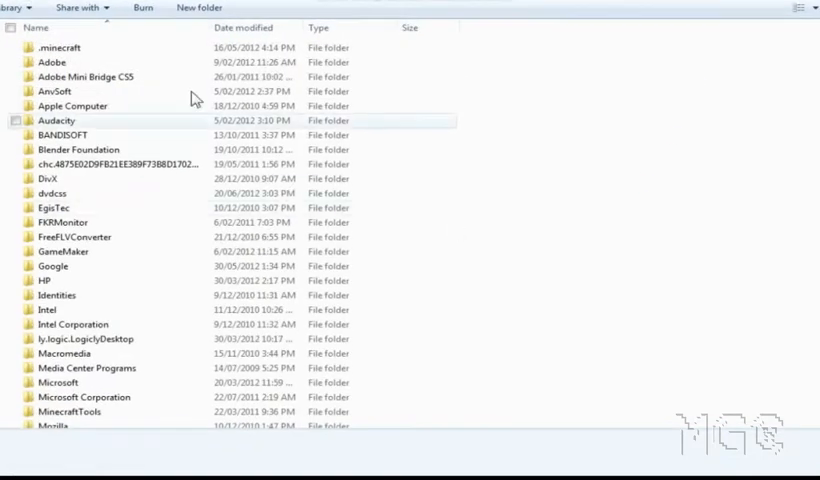
click(58, 50)
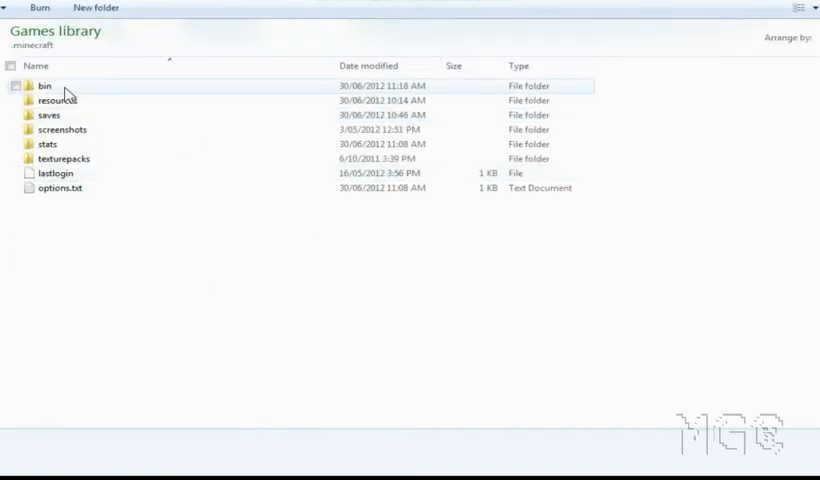
click(60, 188)
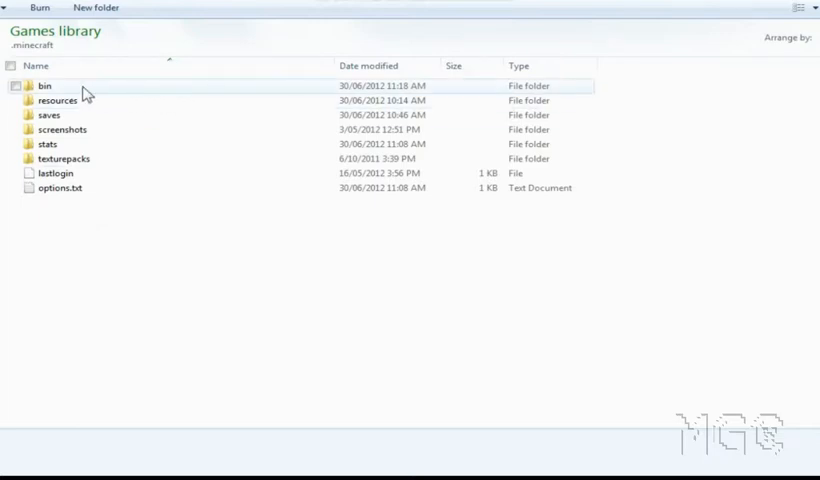
click(44, 85)
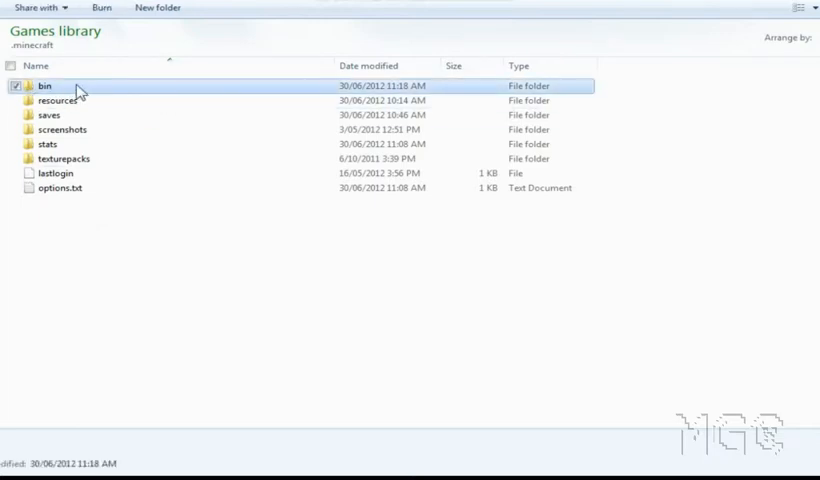
double_click(44, 87)
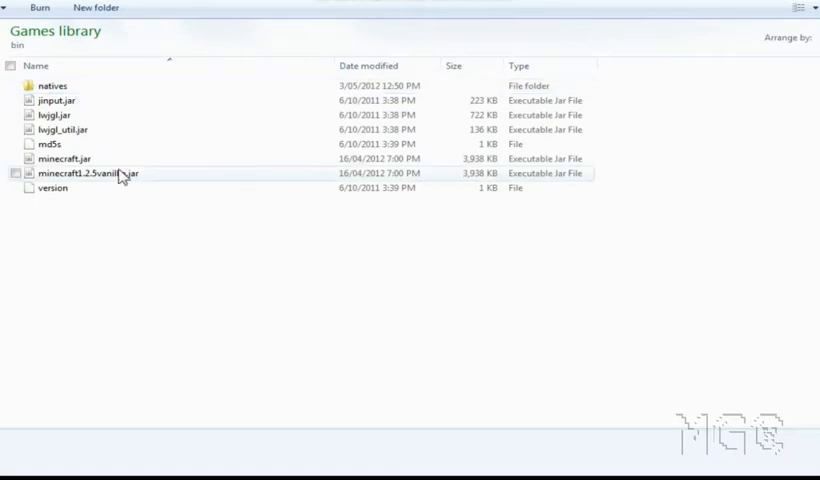
click(64, 158)
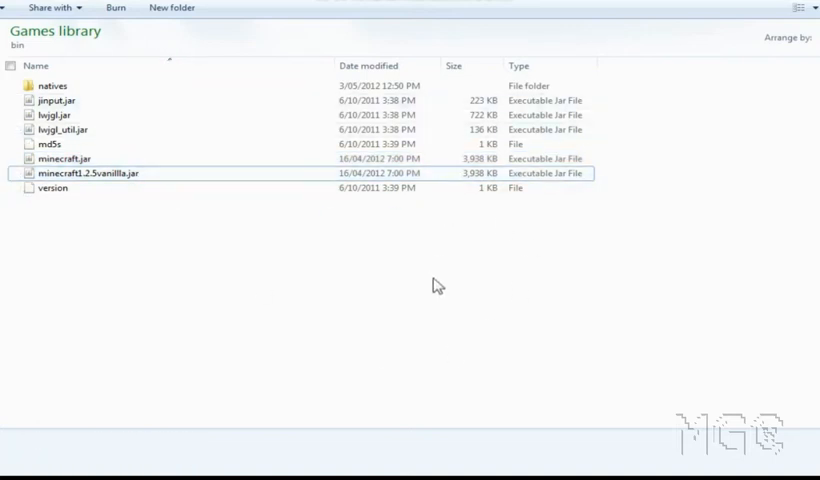
click(64, 158)
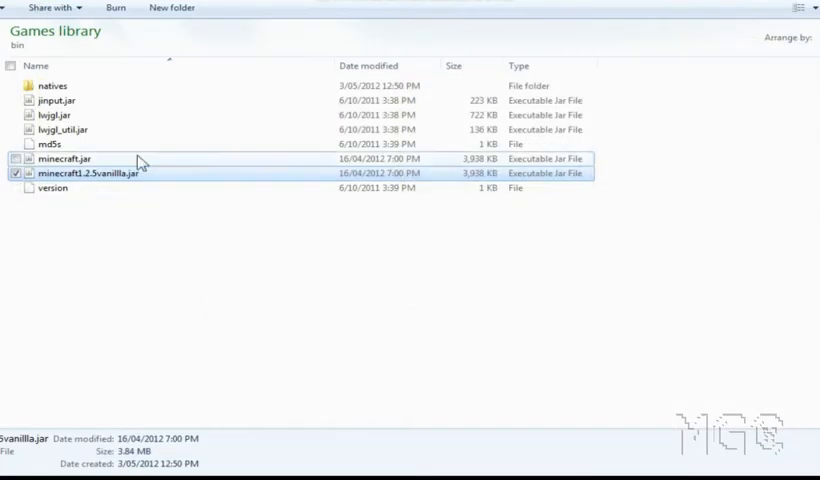
Open minecraft.jar in WinRAR, dismiss the license reminder, and delete META-INF
right_click(64, 158)
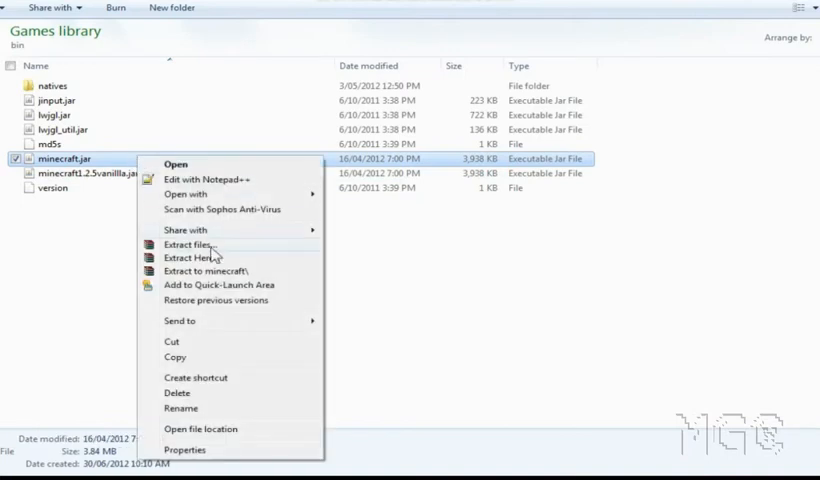
click(188, 245)
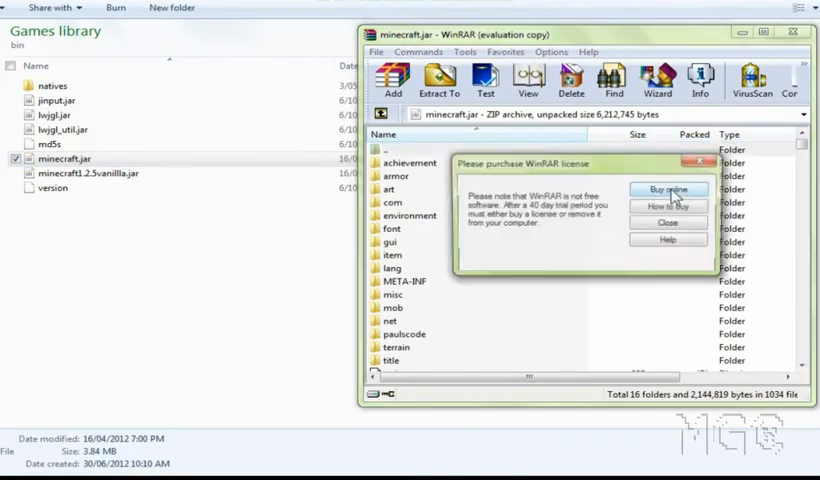
click(668, 222)
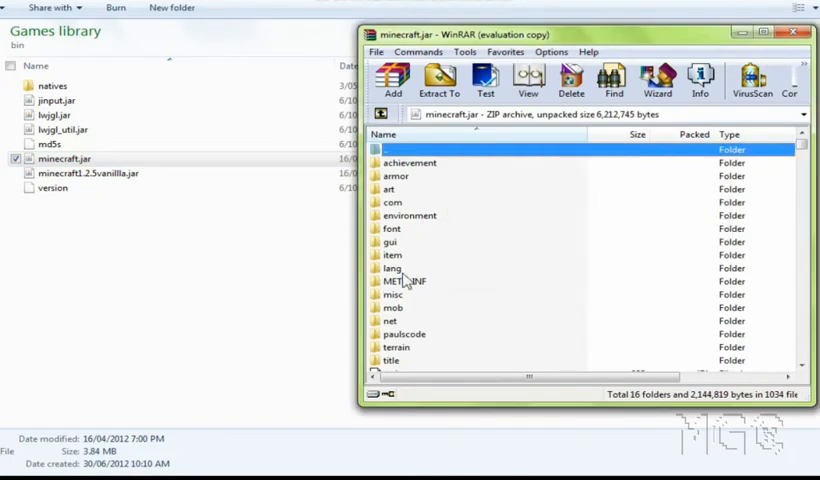
click(405, 281)
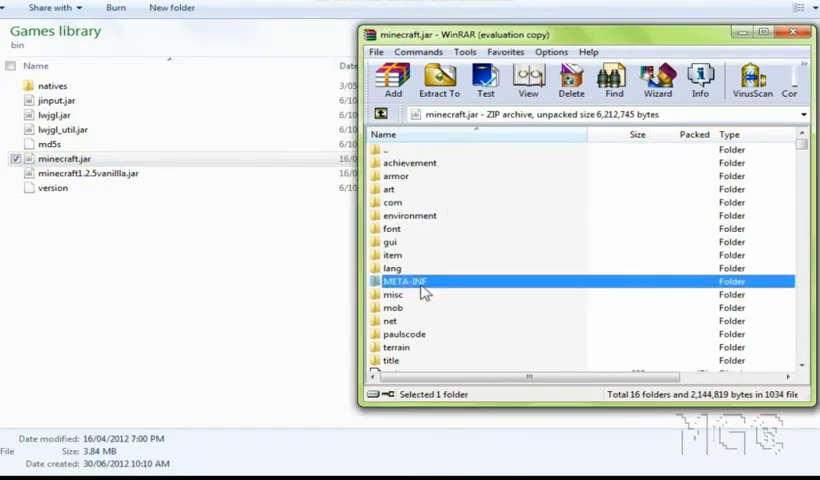
click(570, 78)
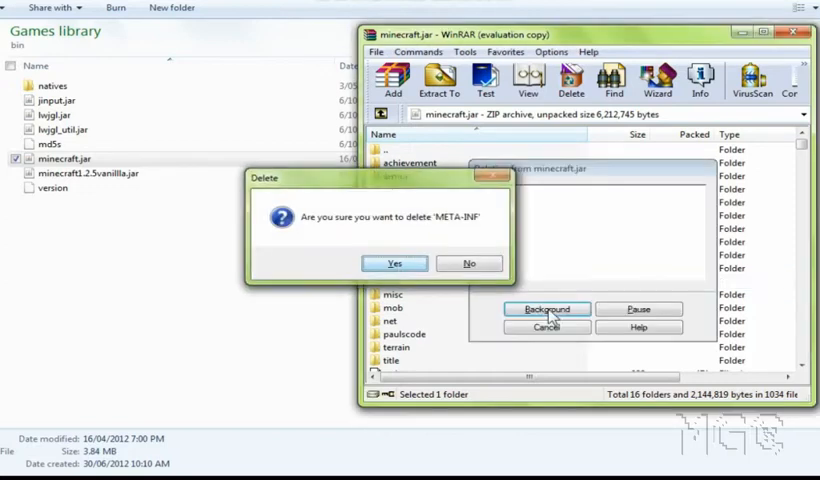
click(393, 263)
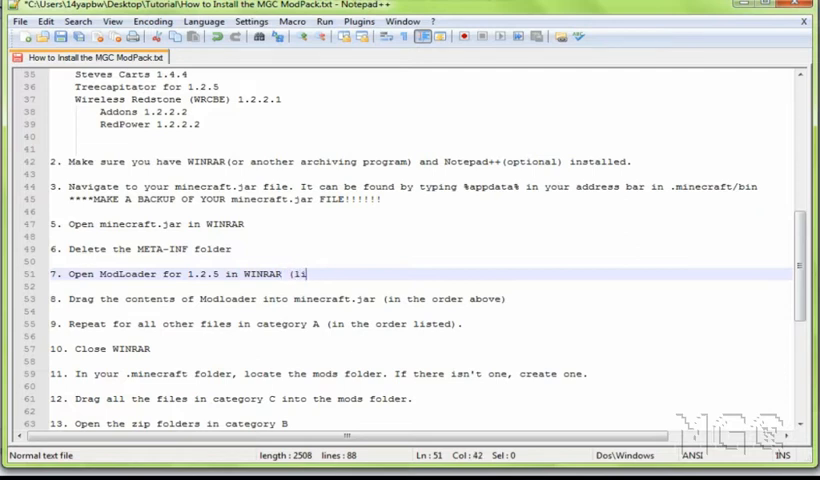
Complete step 7 noting ModLoader is located in 'Category A of donwloads)'
text(ocated in C)
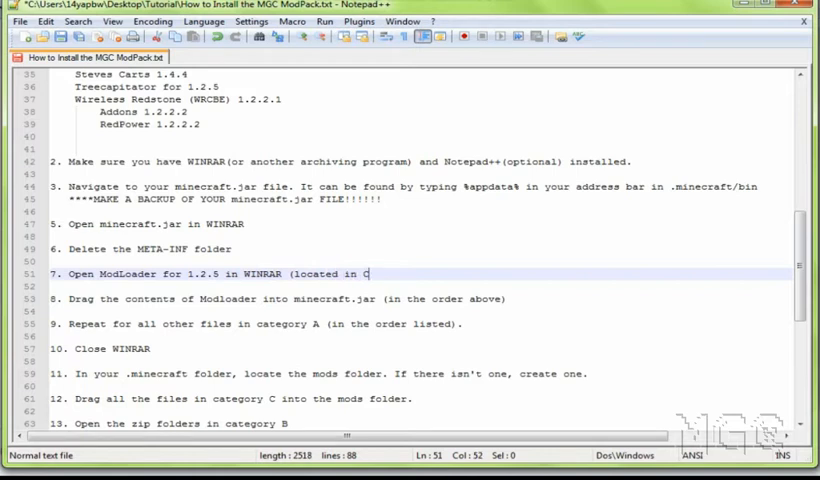
text(ategory A)
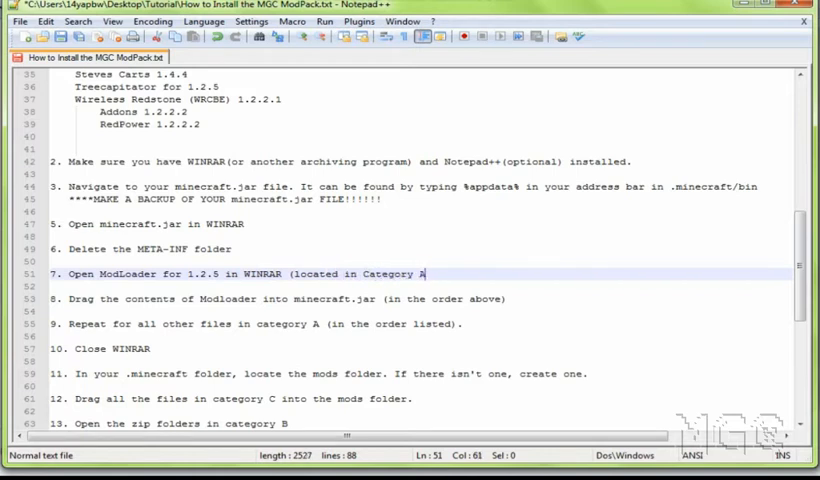
text(of donwloads))
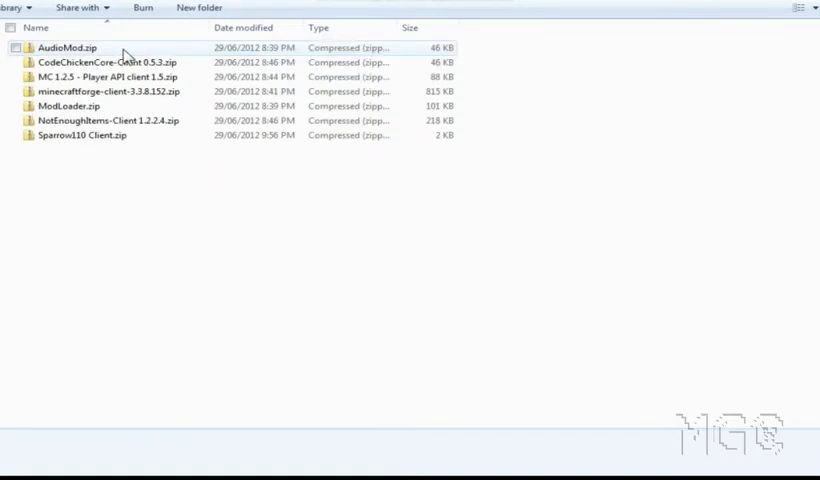
Add ModLoader.zip's files into minecraft.jar and confirm with OK
click(70, 104)
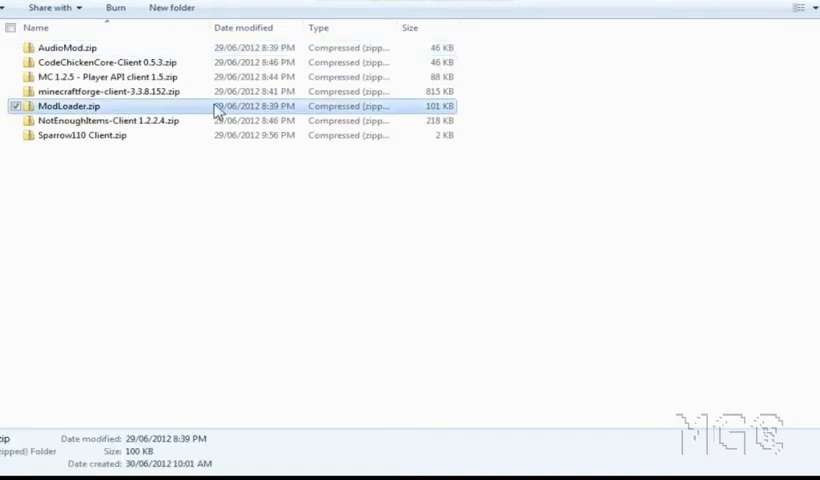
mouse_move(170, 112)
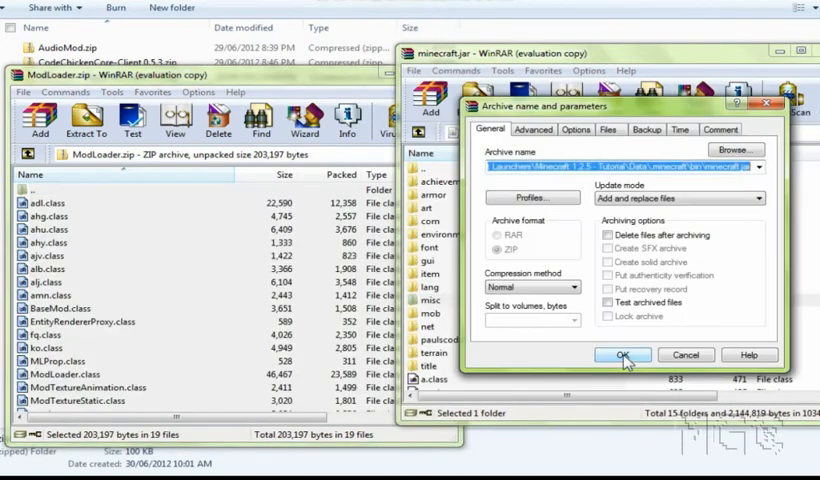
click(622, 355)
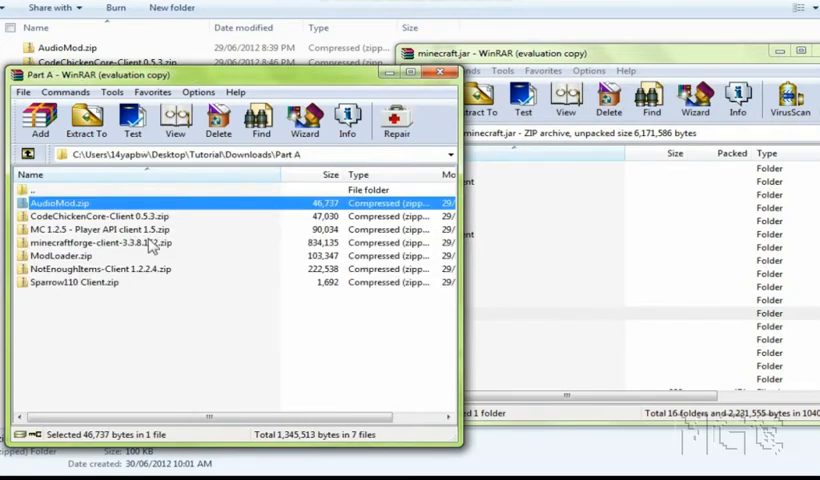
Open AudioMod and add the Player API files into minecraft.jar
double_click(95, 242)
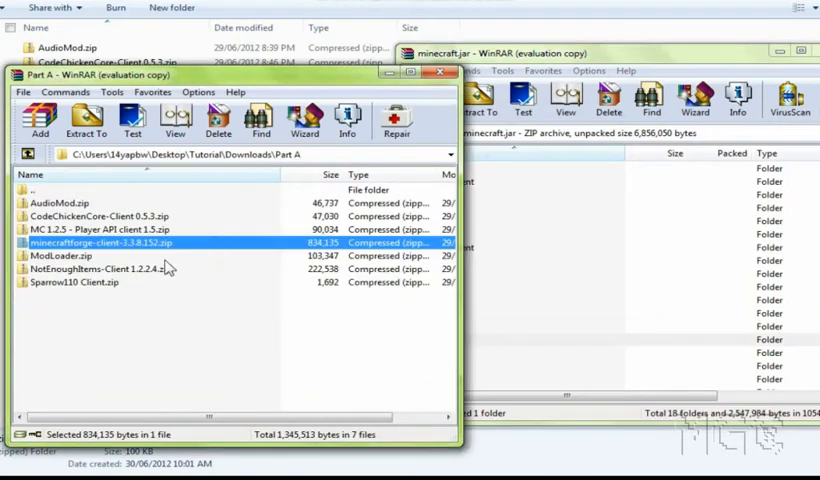
click(100, 229)
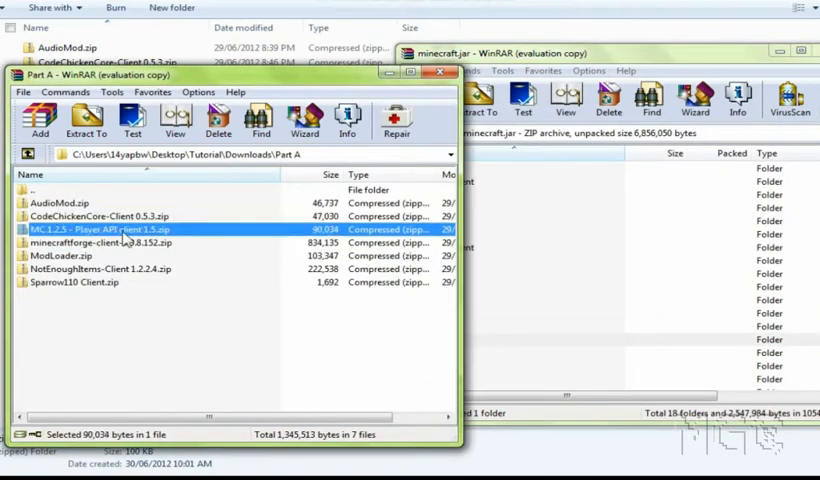
double_click(95, 229)
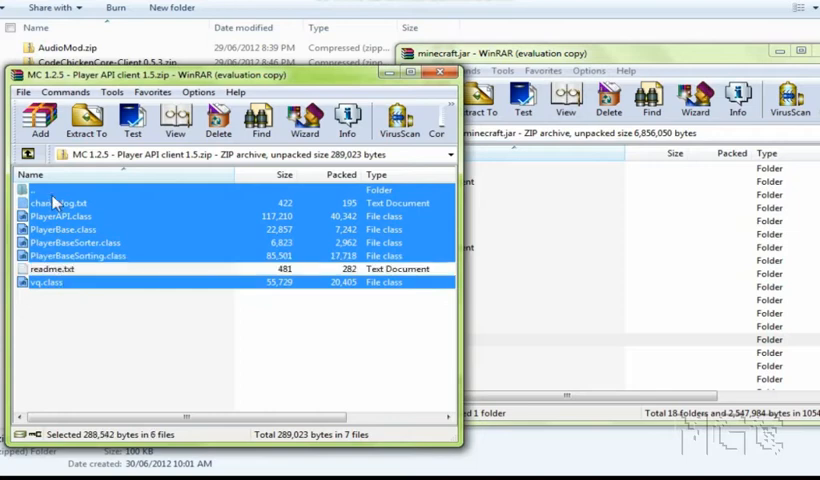
click(426, 113)
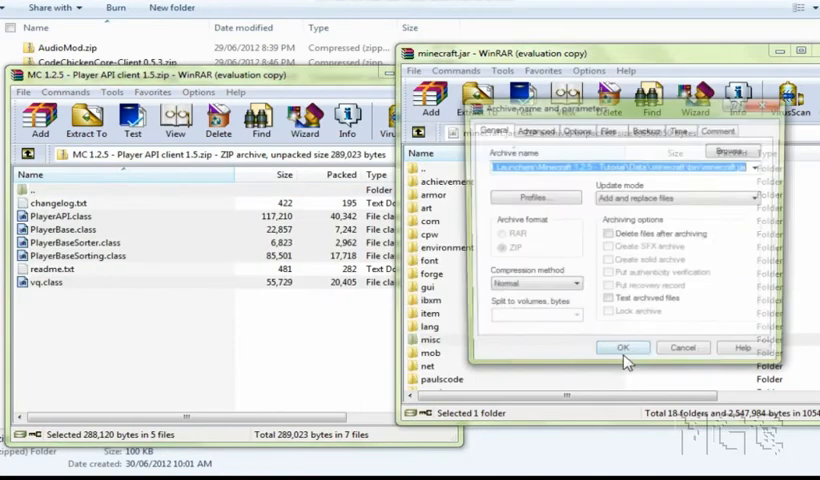
click(622, 347)
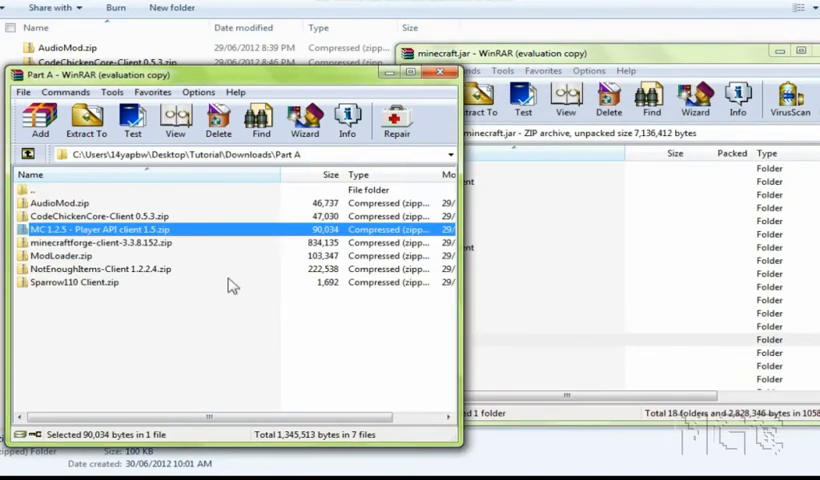
Add the Sparrow110 and NotEnoughItems files into minecraft.jar
double_click(75, 281)
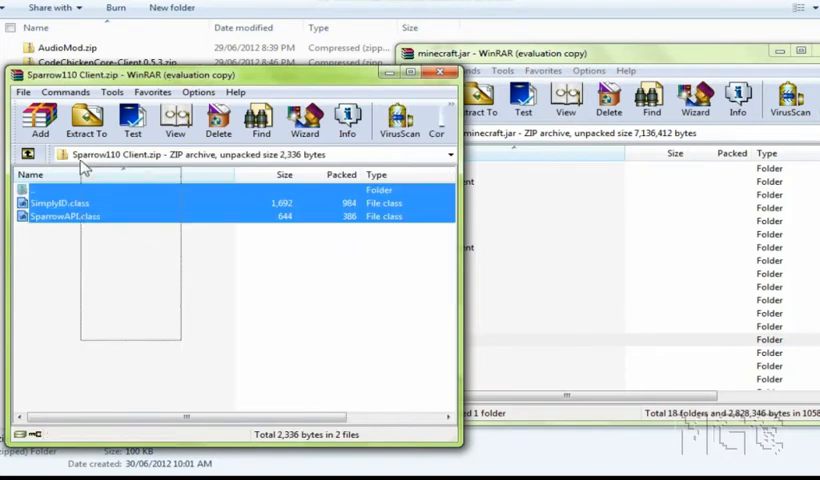
click(430, 100)
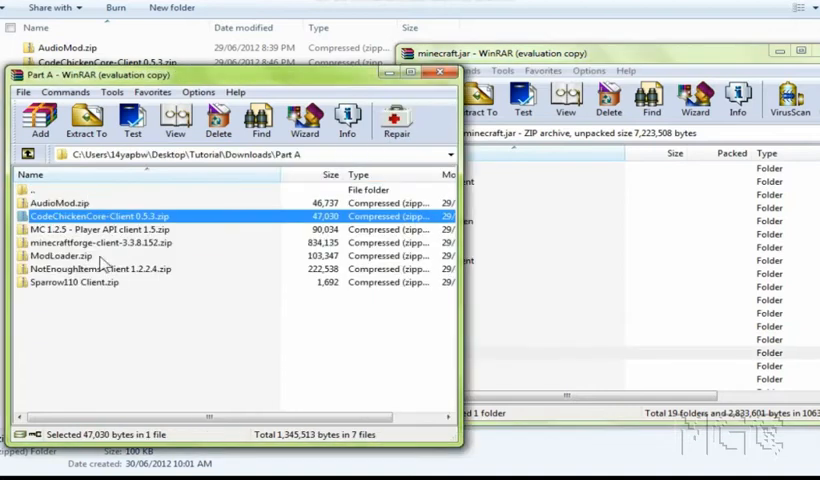
double_click(100, 268)
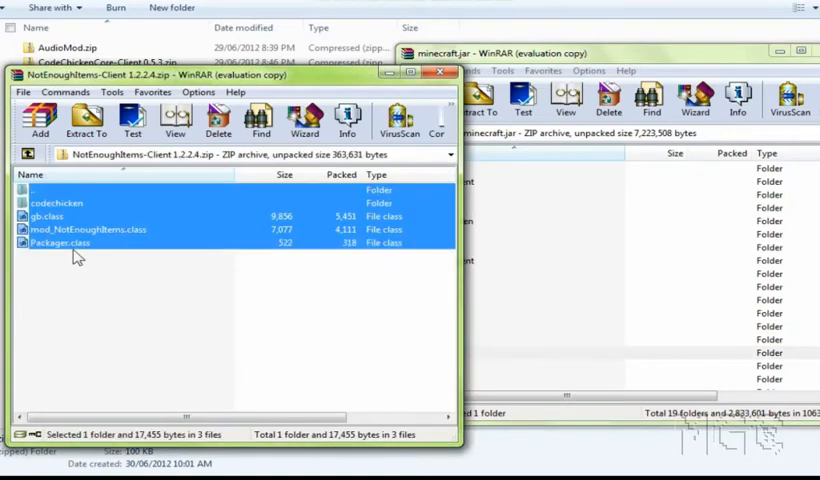
mouse_move(45, 217)
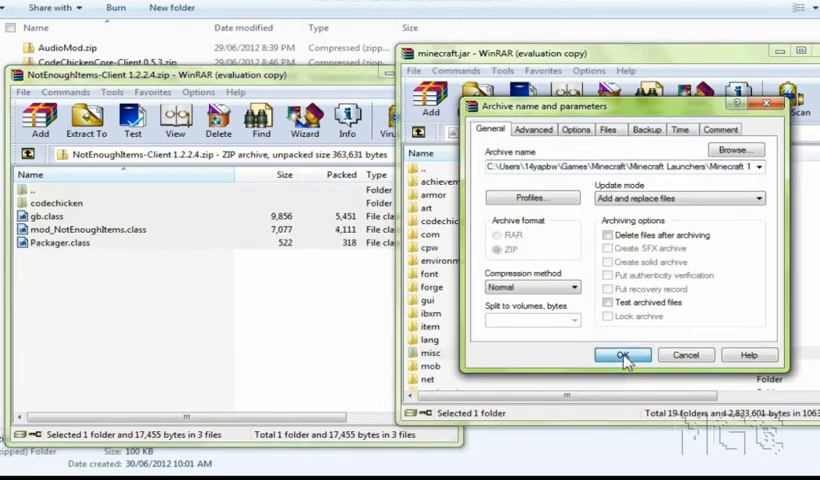
click(622, 355)
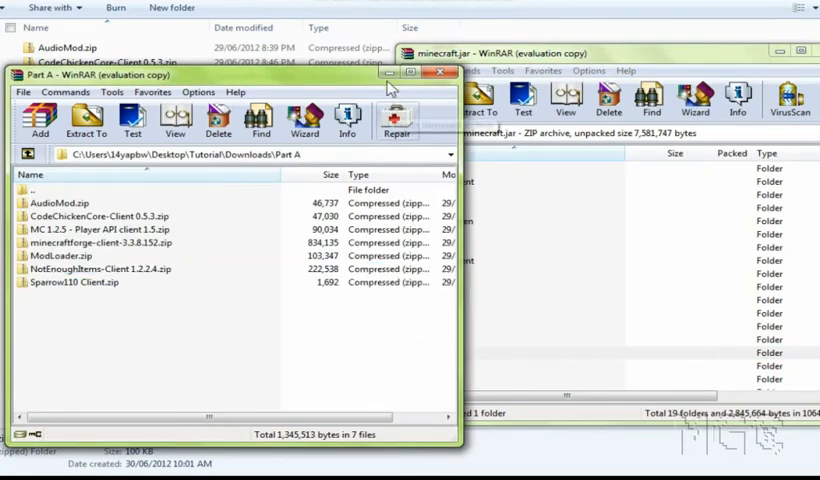
mouse_move(387, 78)
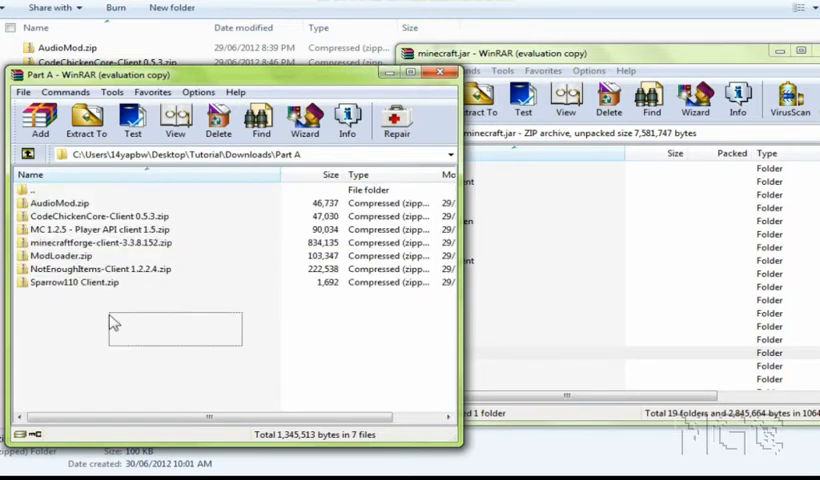
click(430, 326)
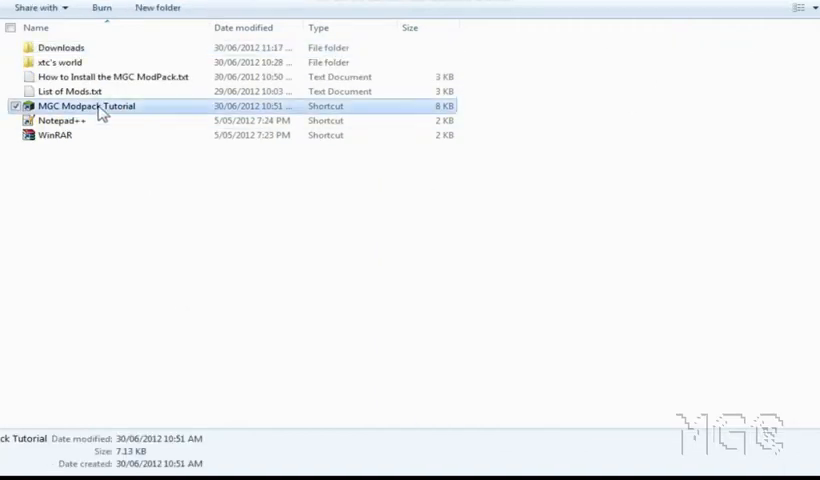
mouse_move(155, 123)
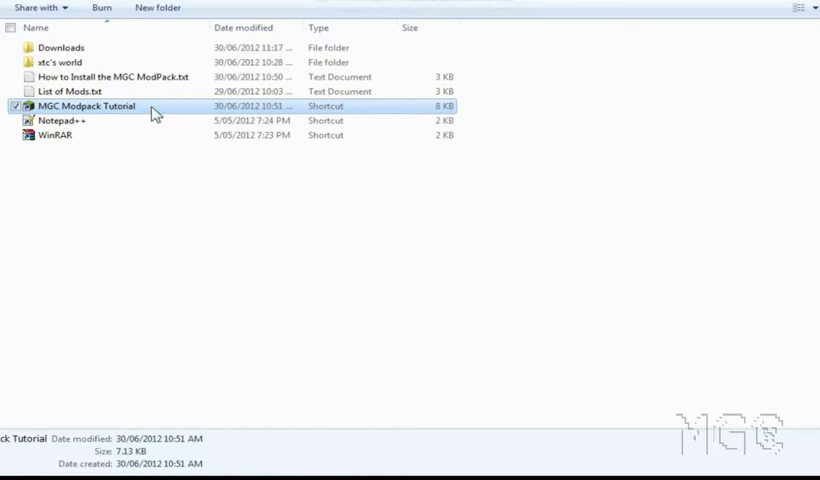
Launch the MGC Modpack Tutorial shortcut and log in to the Minecraft Launcher
double_click(85, 104)
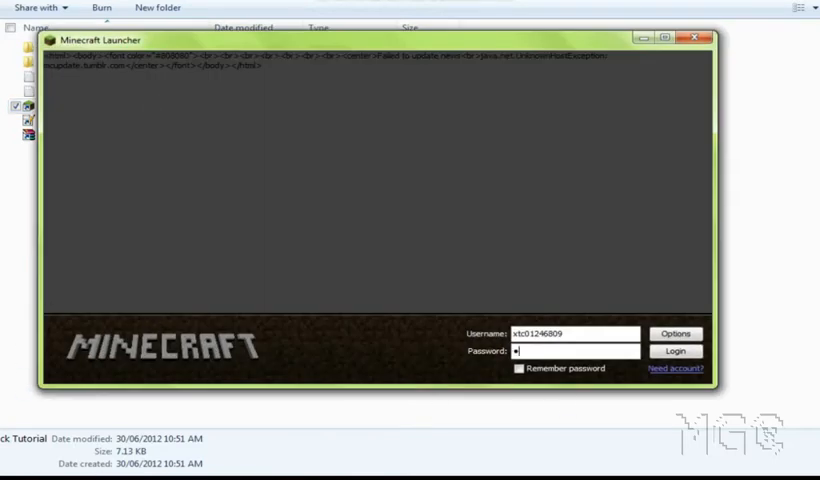
text(password)
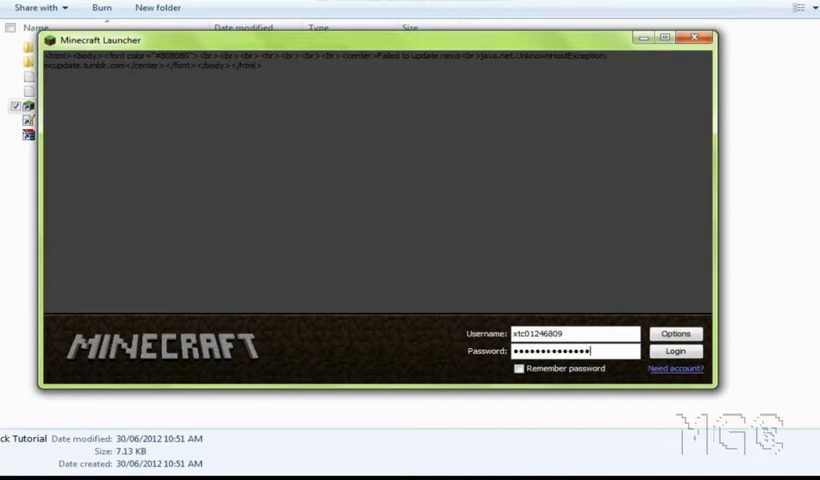
click(677, 351)
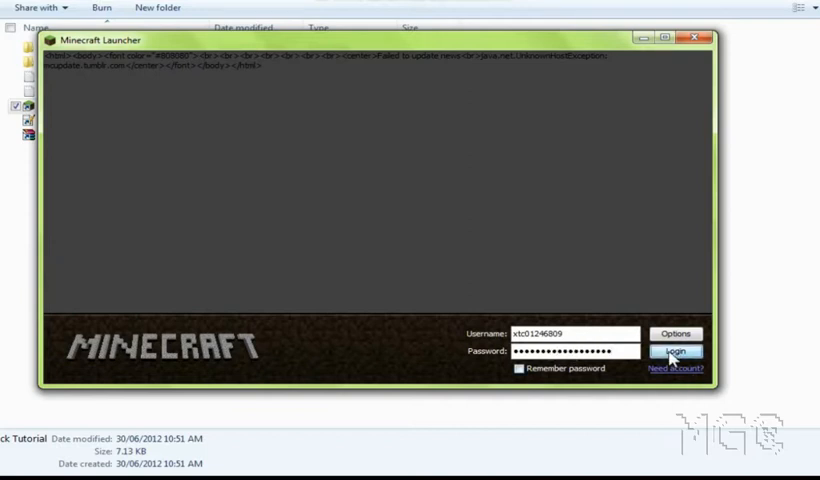
click(676, 351)
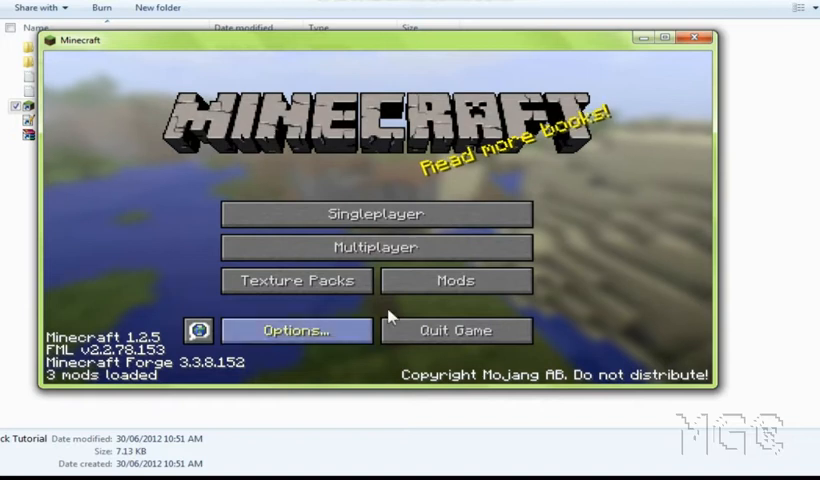
Check the mod list (FML, CodeChickenCore, MinecraftForge, NotEnoughItems), then quit Minecraft
click(455, 280)
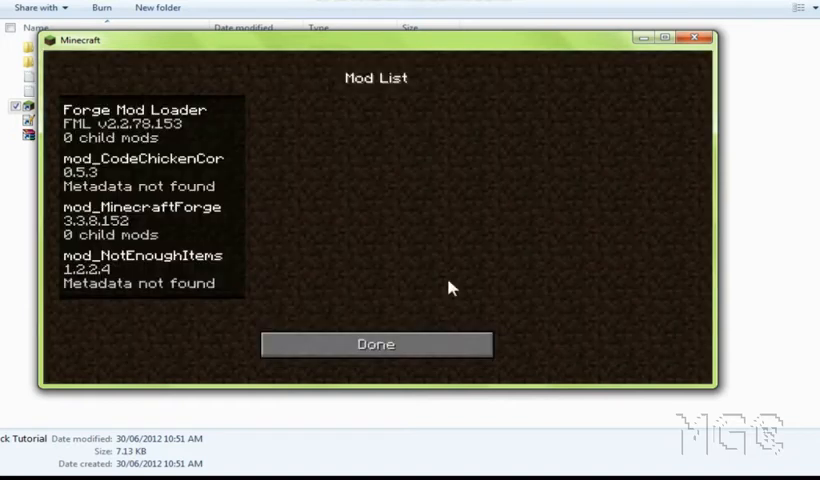
click(145, 170)
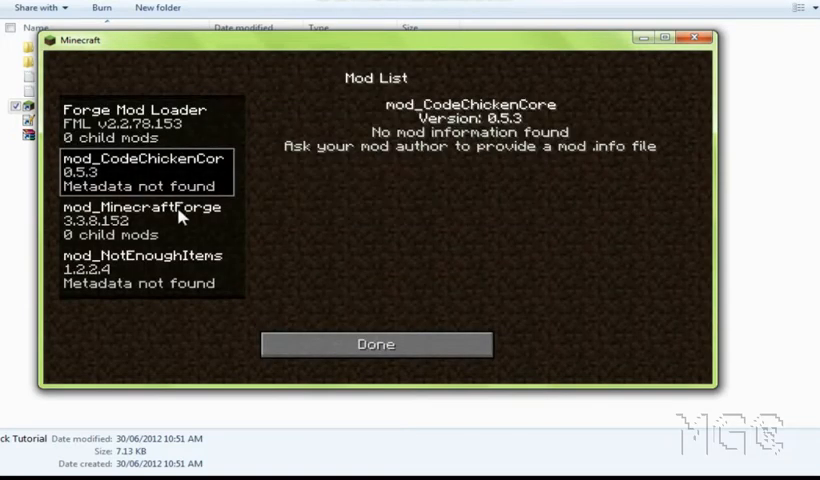
click(143, 268)
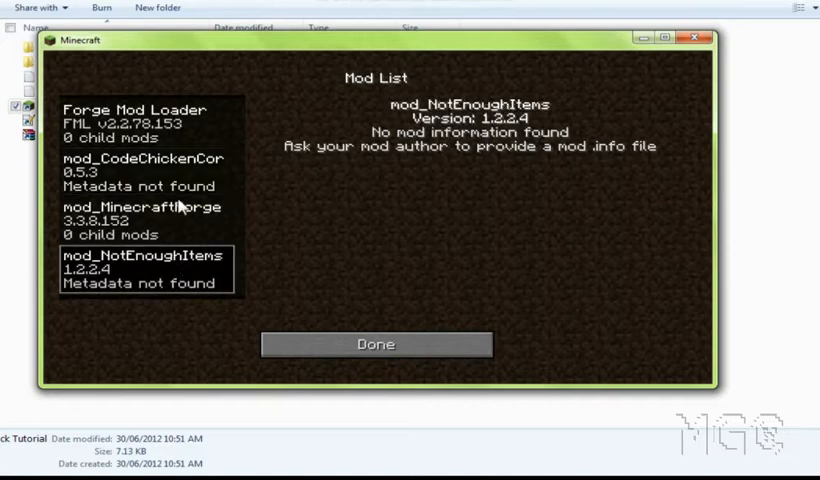
click(135, 120)
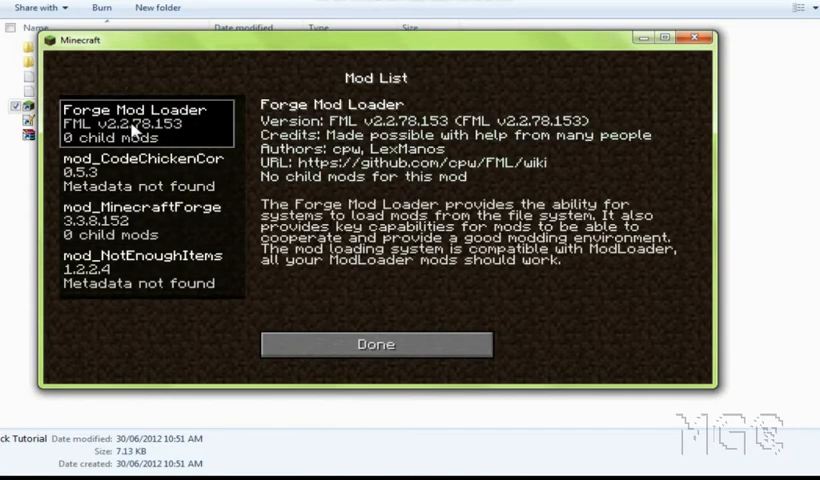
click(144, 266)
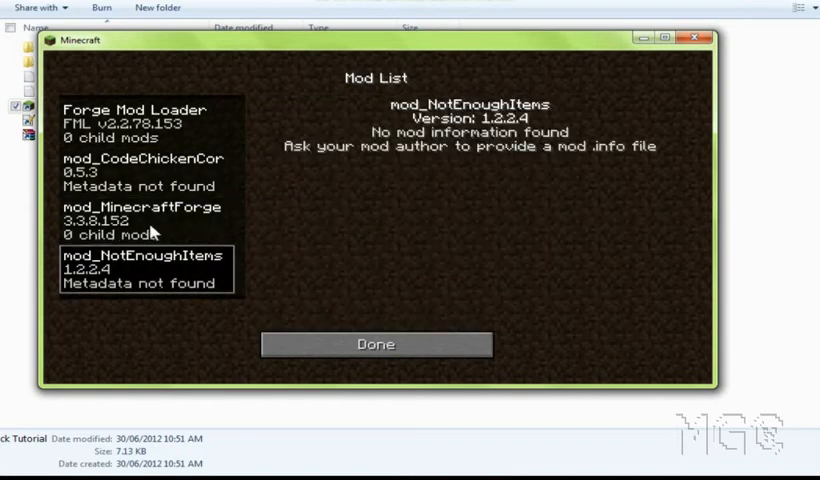
click(143, 170)
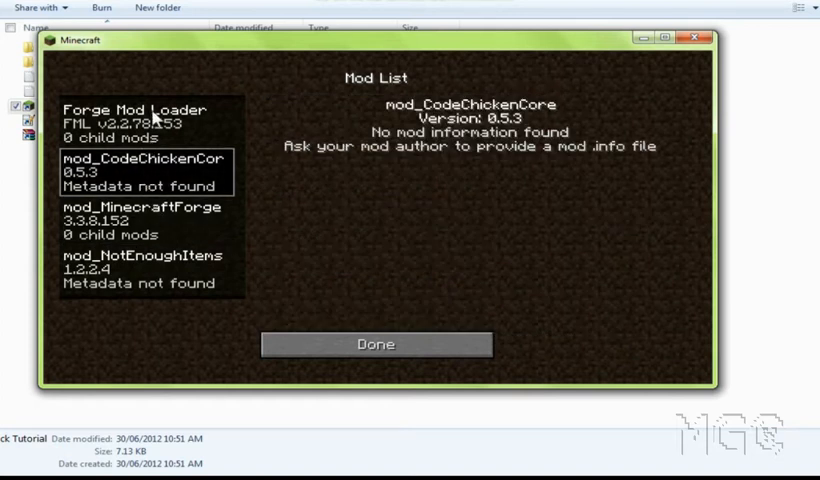
click(147, 214)
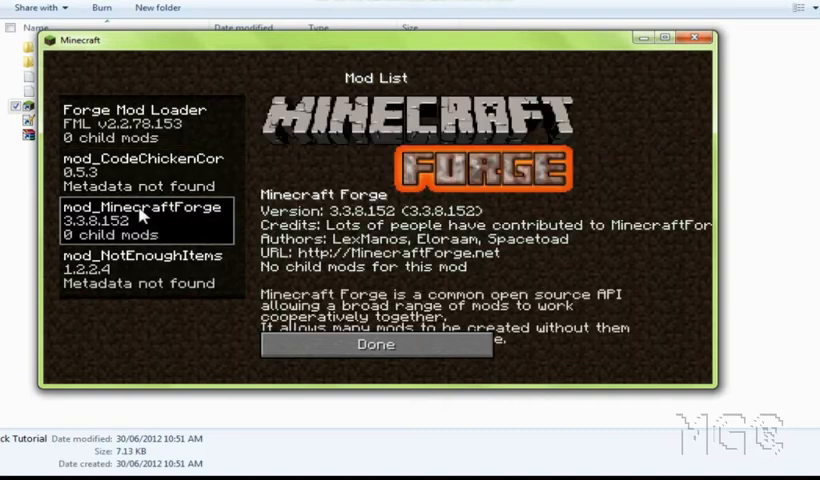
click(145, 170)
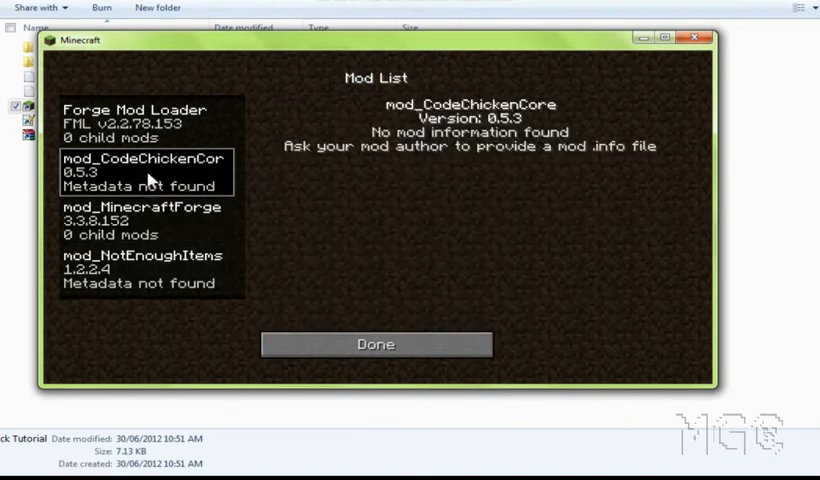
click(375, 344)
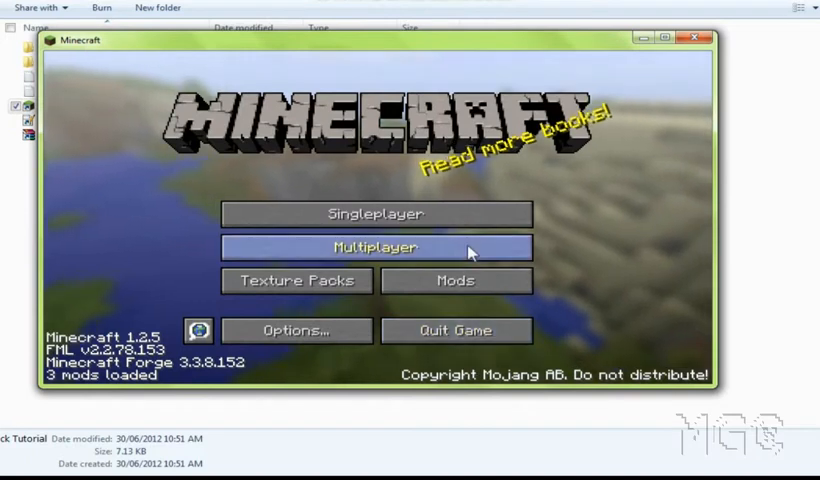
mouse_move(462, 331)
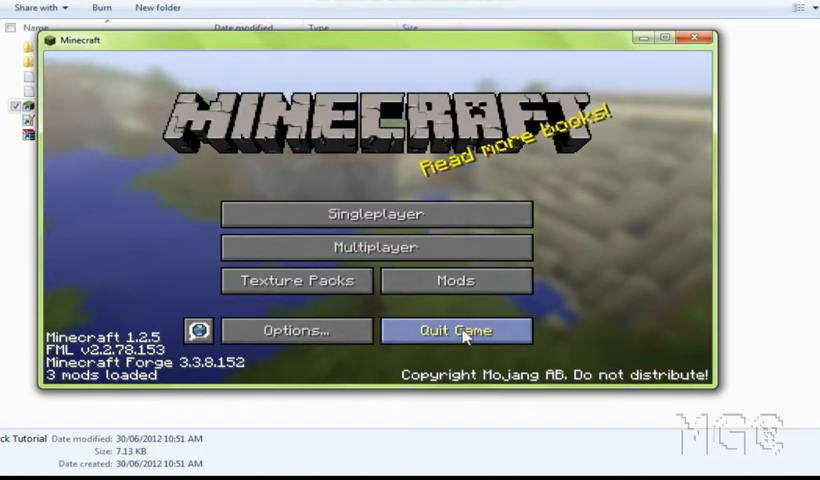
click(456, 330)
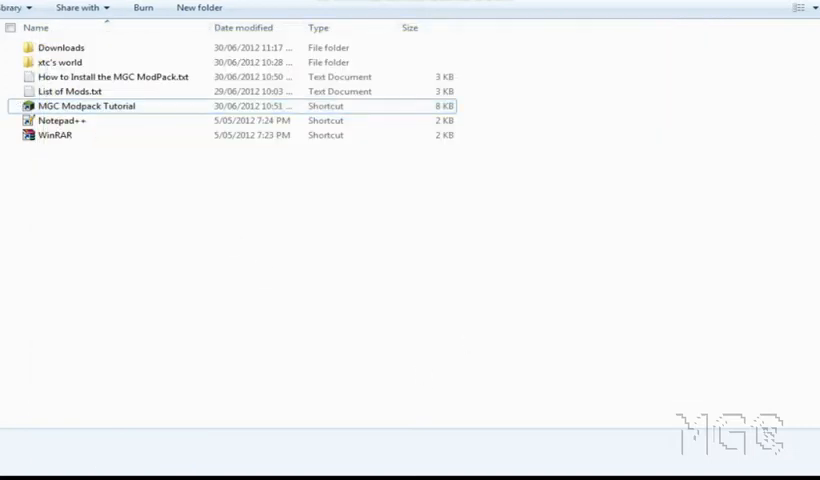
Open the install guide, open the empty .minecraft mods folder, and review step 12
double_click(111, 77)
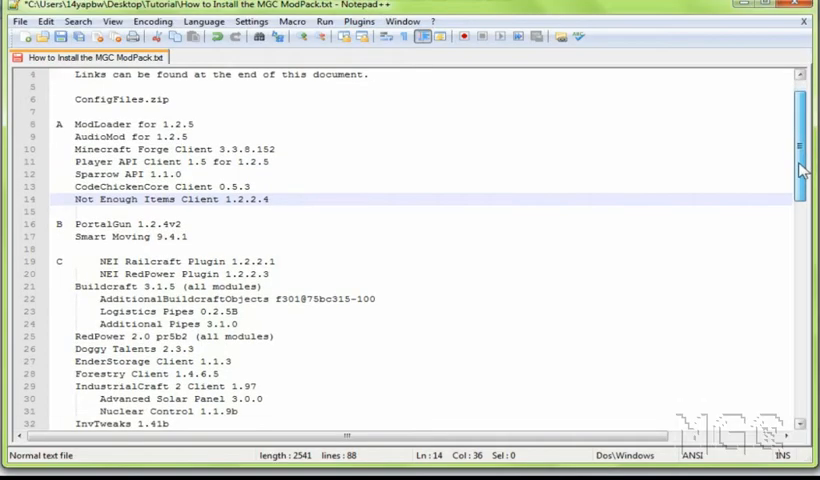
scroll(down, 3)
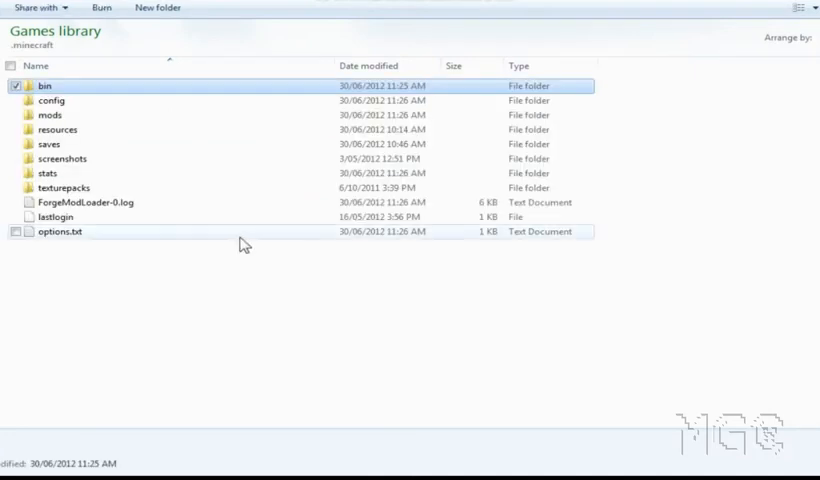
click(52, 115)
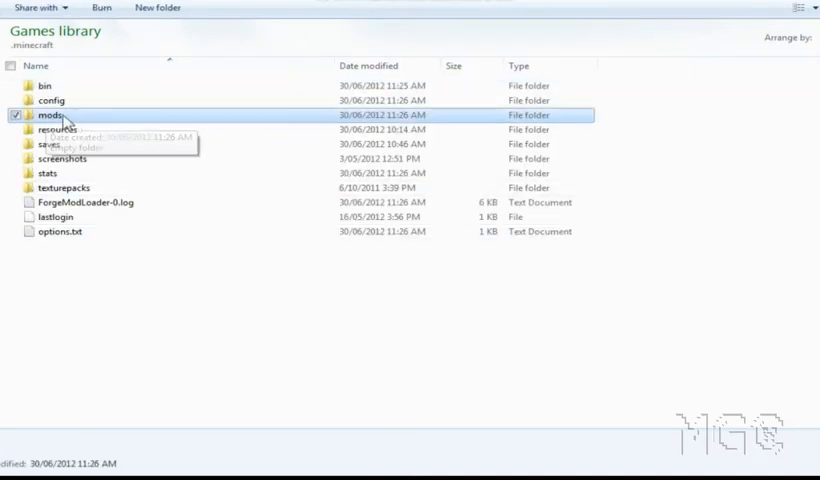
mouse_move(780, 149)
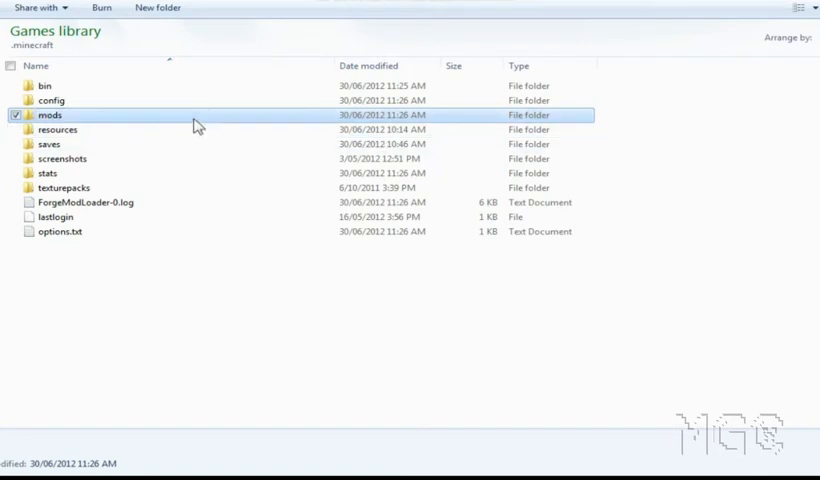
double_click(48, 114)
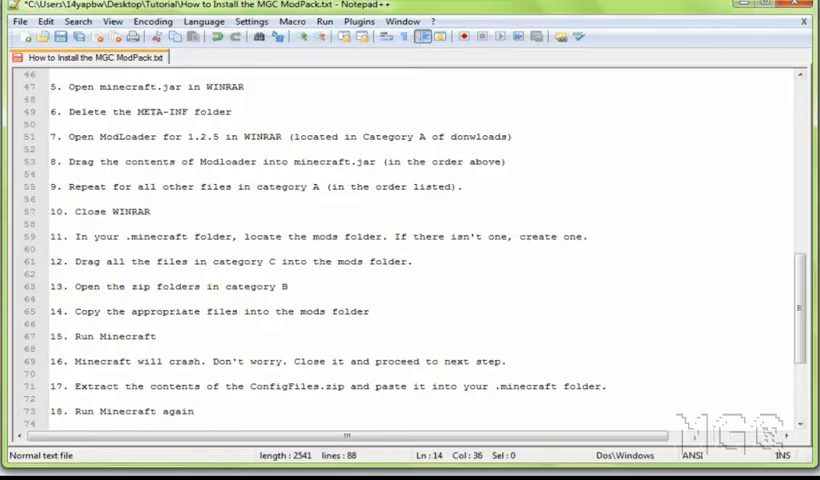
scroll(down, 3)
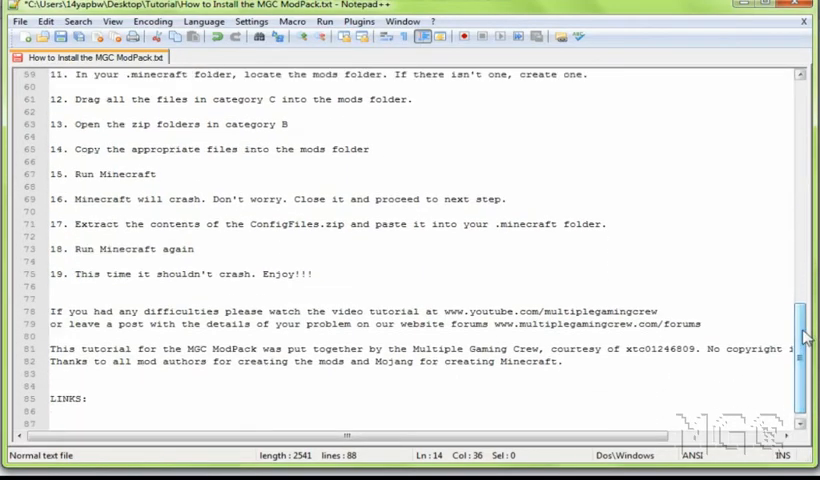
scroll(up, 3)
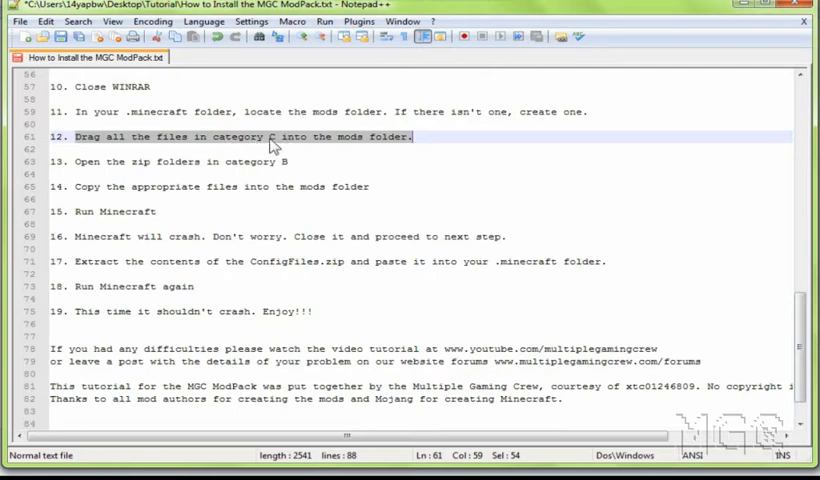
mouse_move(272, 145)
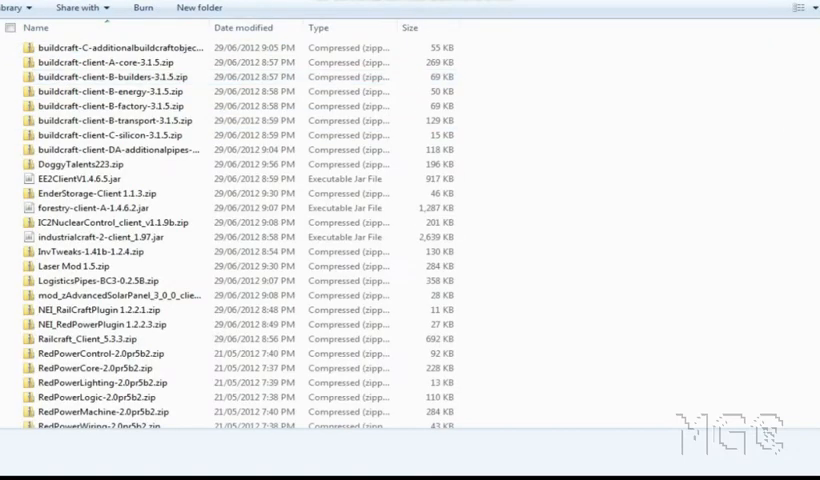
Scroll the install guide and highlight step 14 about copying files into mods
scroll(down, 3)
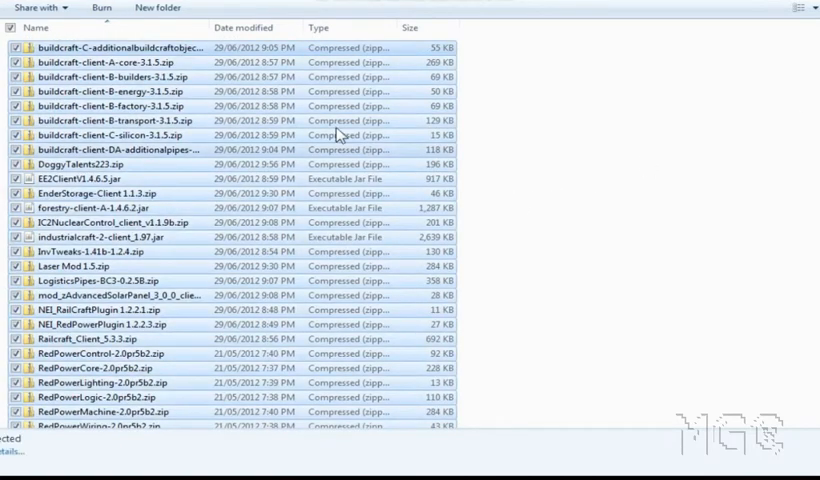
scroll(down, 3)
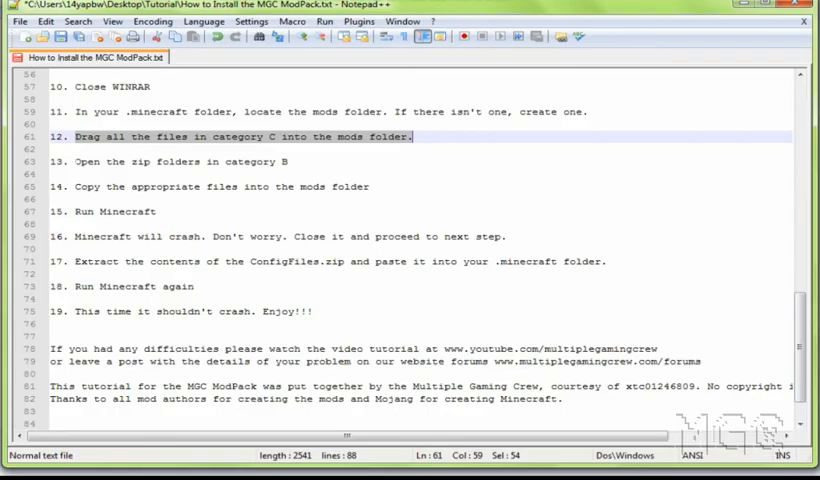
click(180, 161)
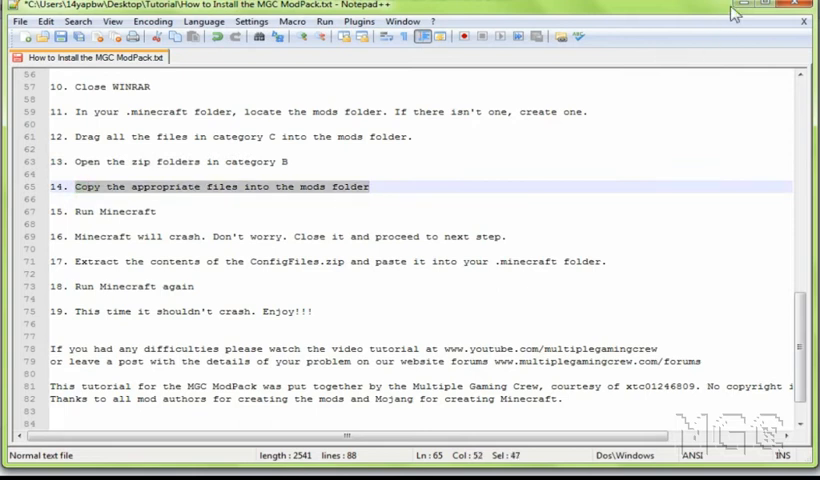
mouse_move(750, 13)
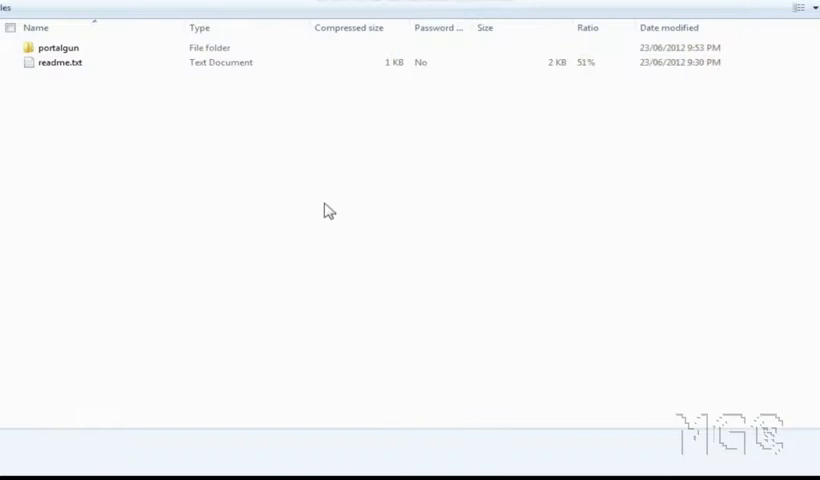
Copy the portalgun folder from the portal gun zip and paste it into mods
click(60, 63)
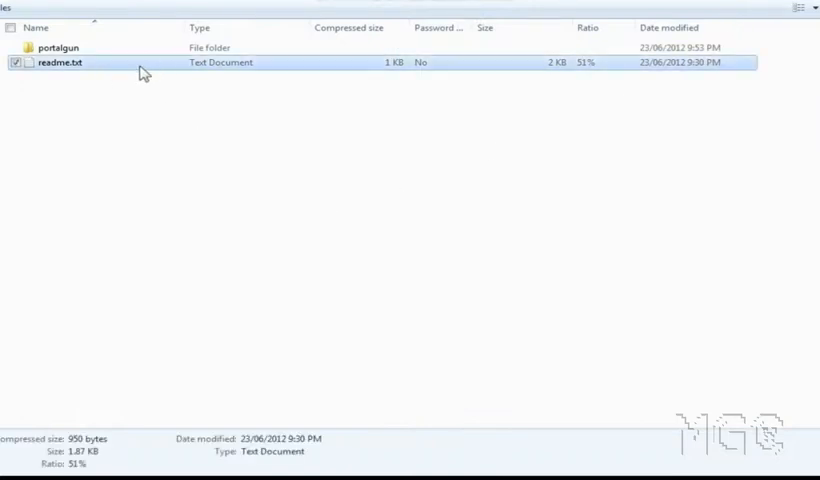
click(57, 47)
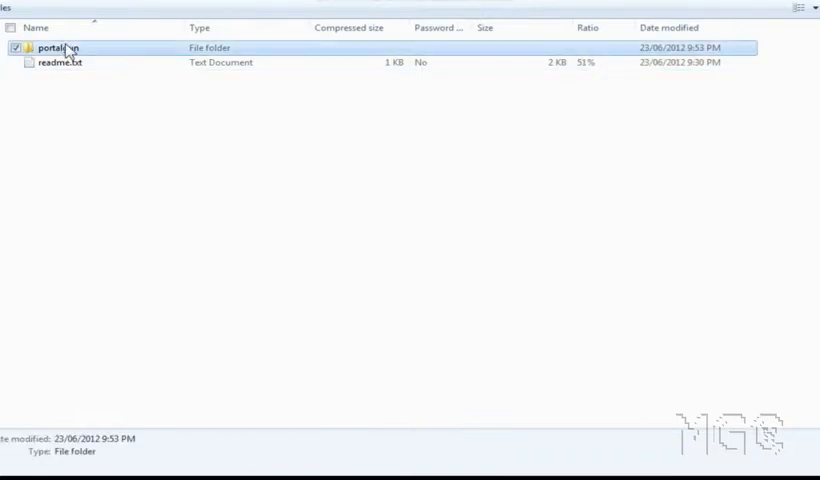
double_click(58, 63)
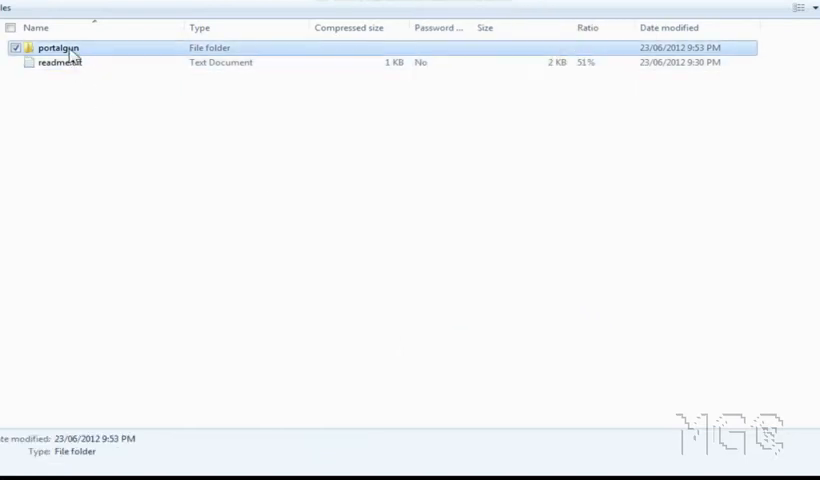
right_click(57, 47)
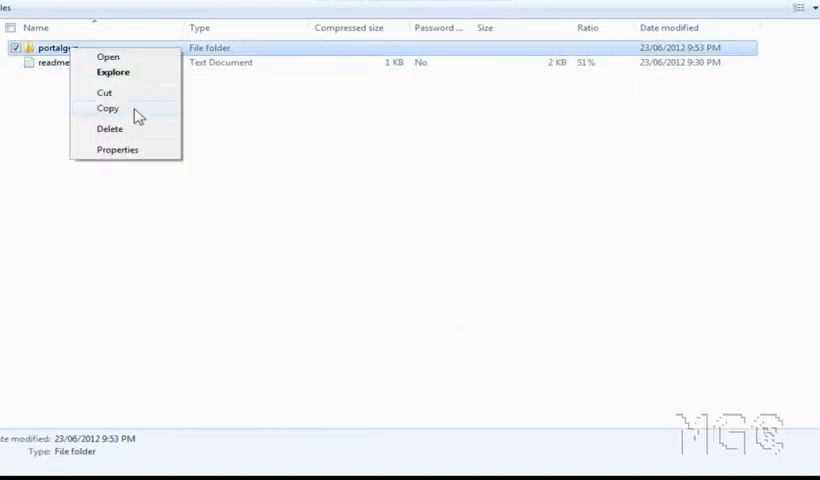
click(106, 107)
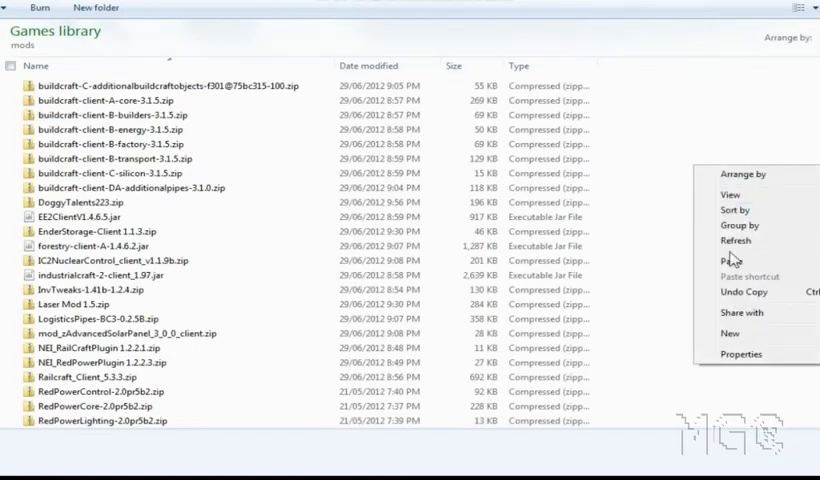
click(733, 259)
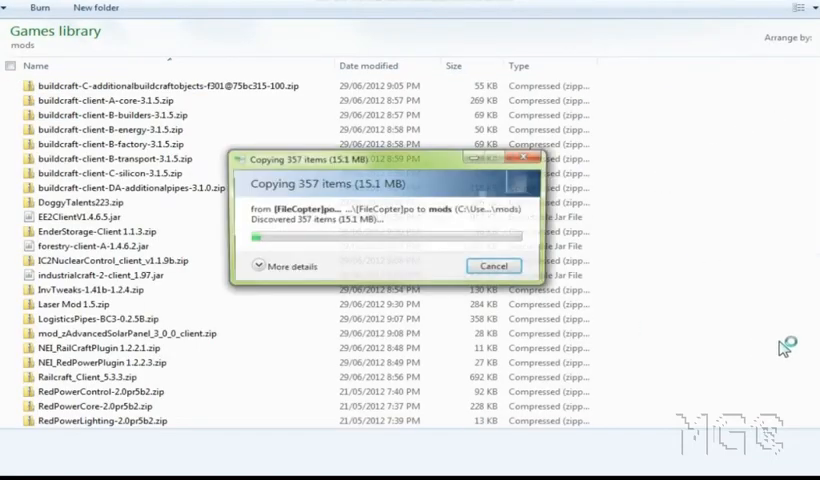
click(290, 266)
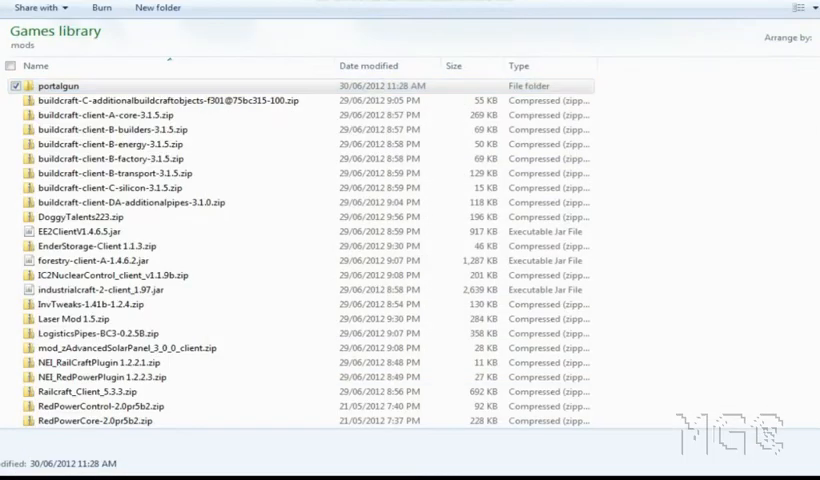
mouse_move(793, 20)
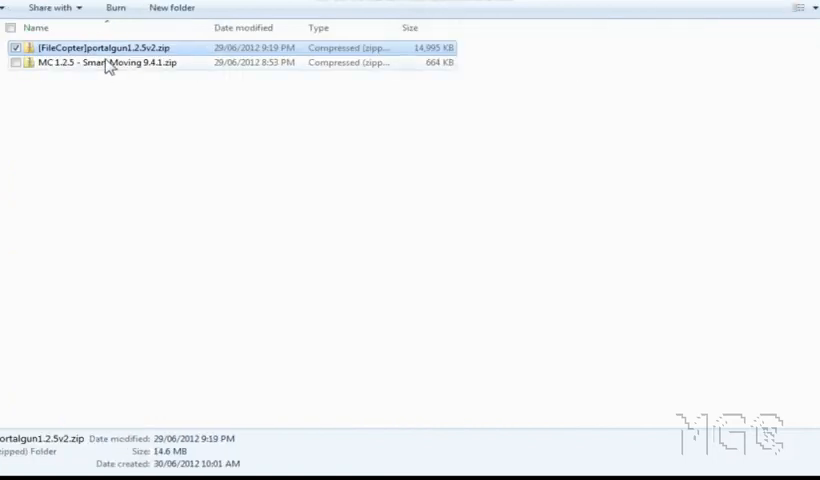
Paste Smart Moving Client for ModLoader.zip from the Smart Moving 9.4.1 archive into mods
double_click(105, 62)
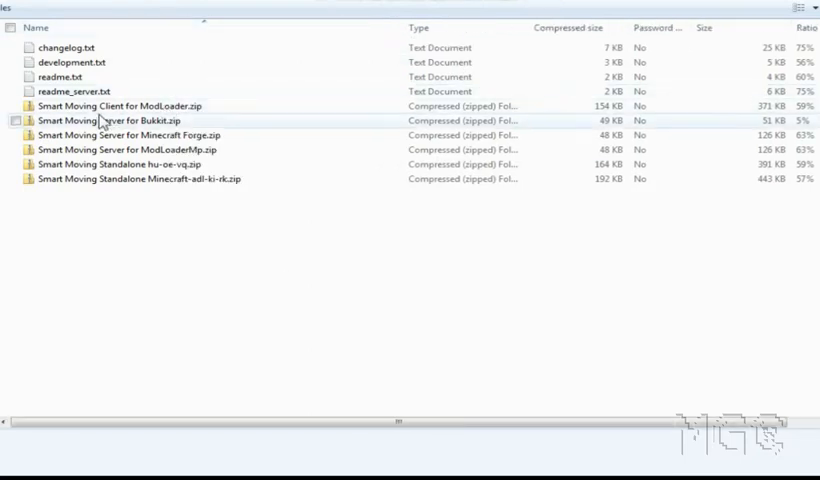
click(130, 105)
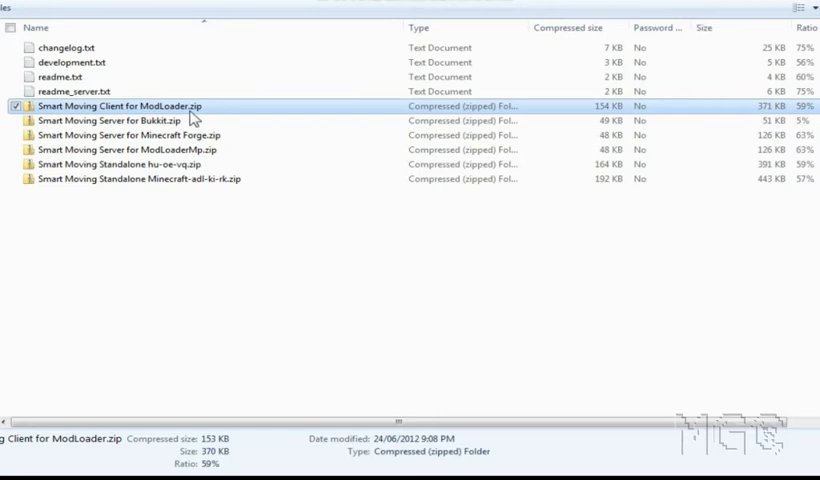
right_click(120, 106)
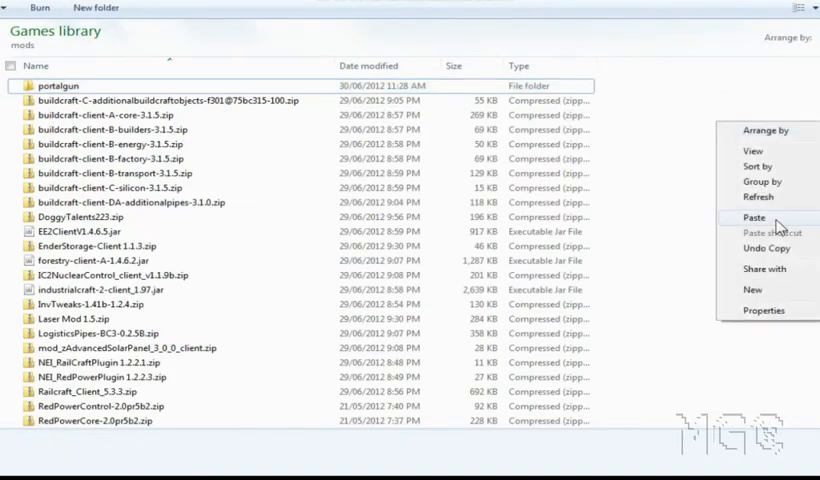
click(750, 216)
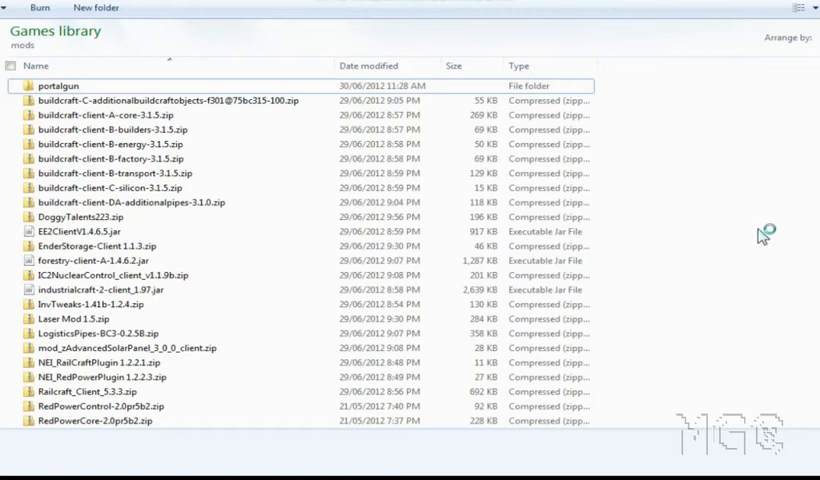
scroll(down, 3)
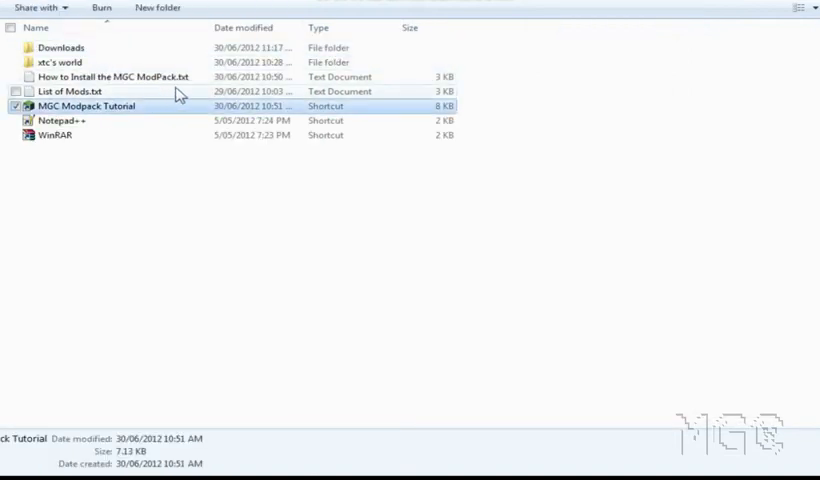
Launch MGC Modpack Tutorial offline, confirm 37 mods loaded, then close the game
double_click(88, 105)
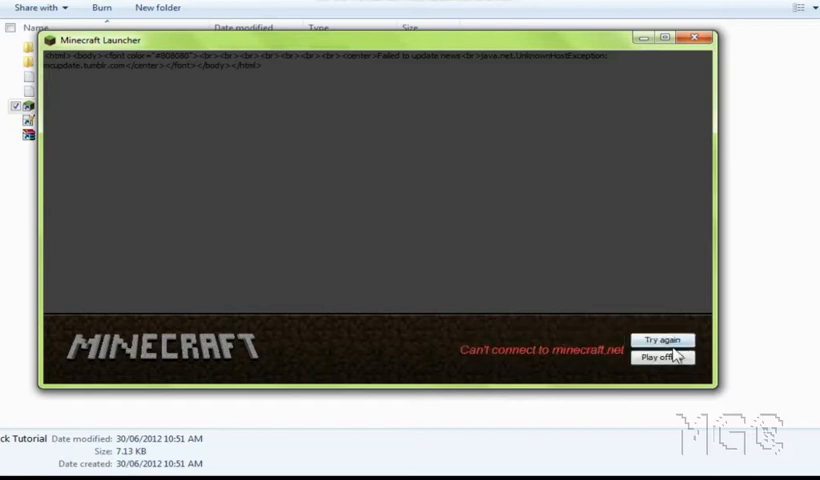
click(664, 357)
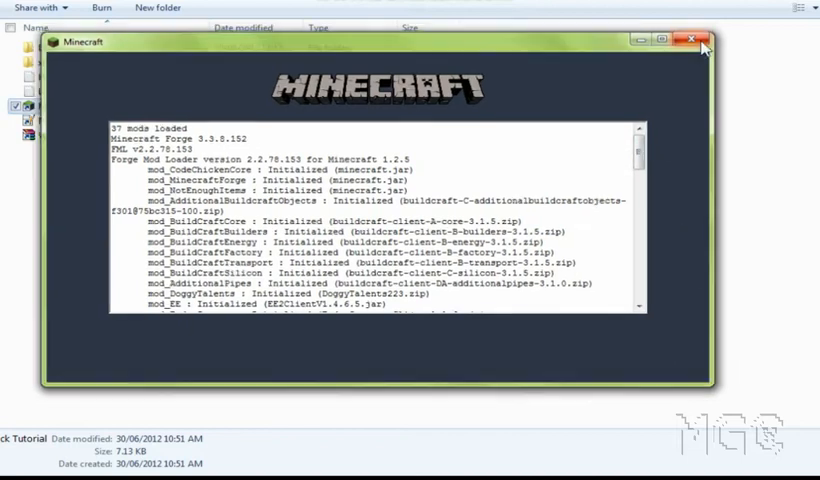
click(690, 36)
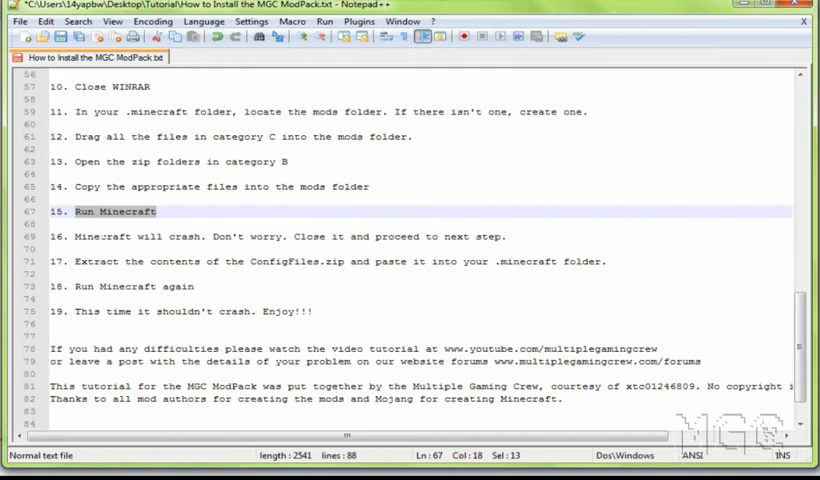
Highlight the guide step about extracting ConfigFiles.zip in Notepad++
click(70, 261)
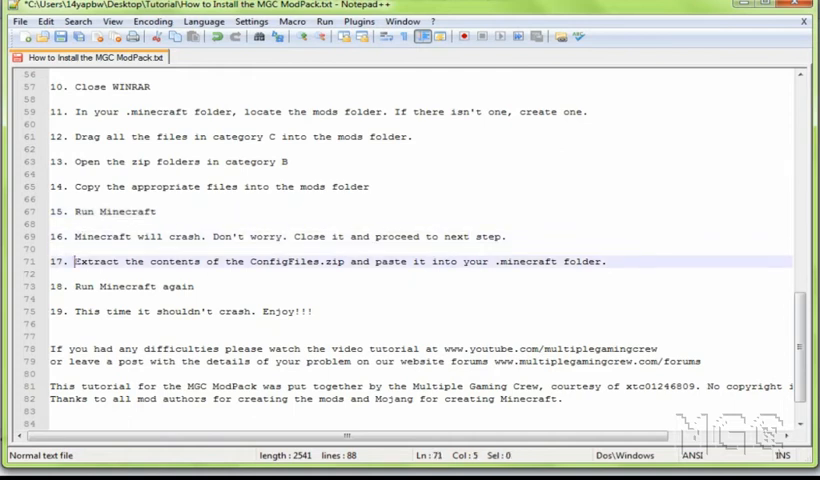
drag(74, 261, 144, 261)
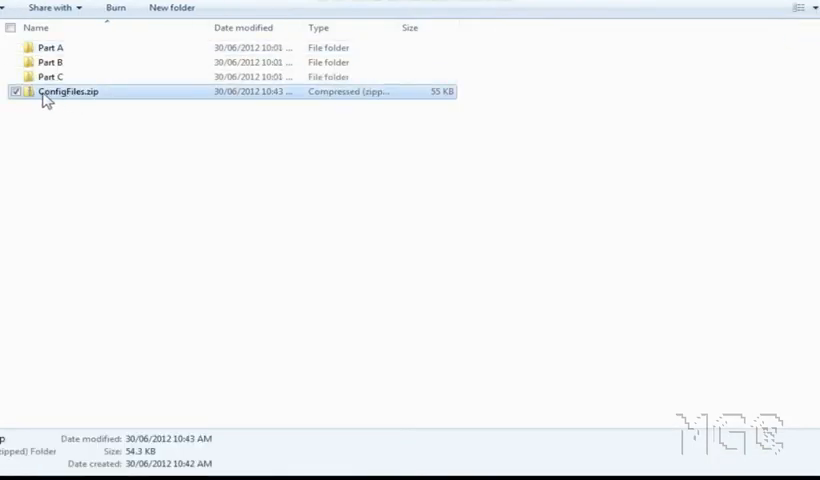
Extract ConfigFiles.zip into a folder with Extract All
right_click(66, 99)
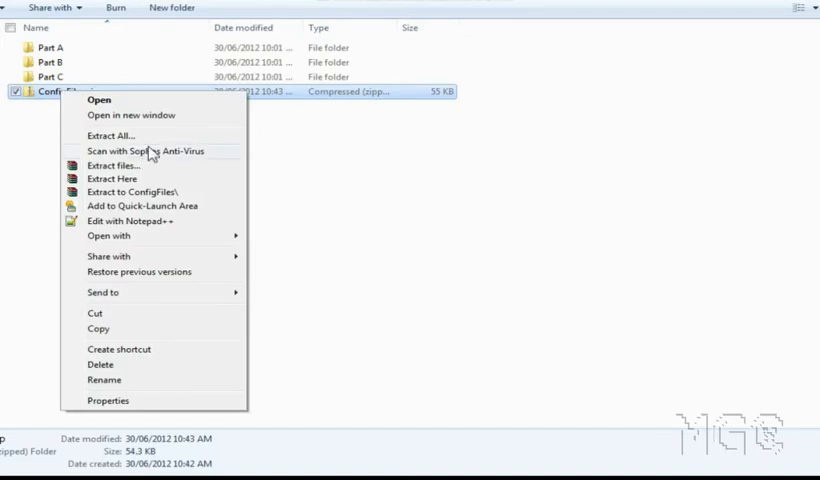
click(110, 135)
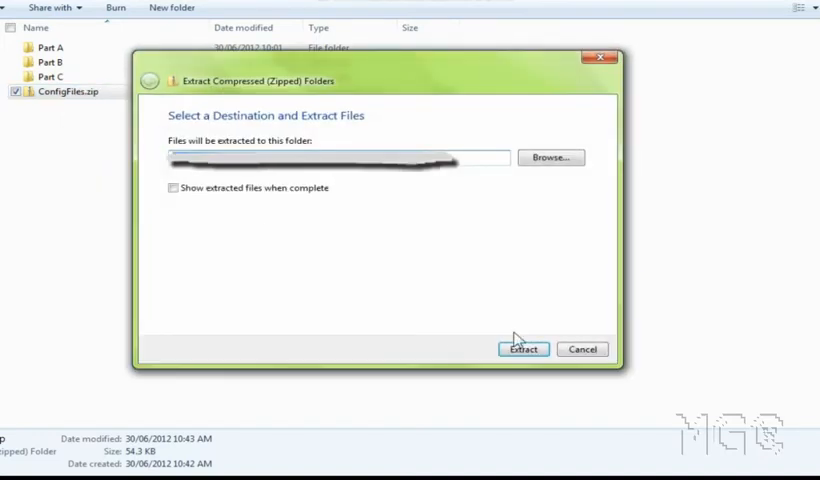
click(522, 349)
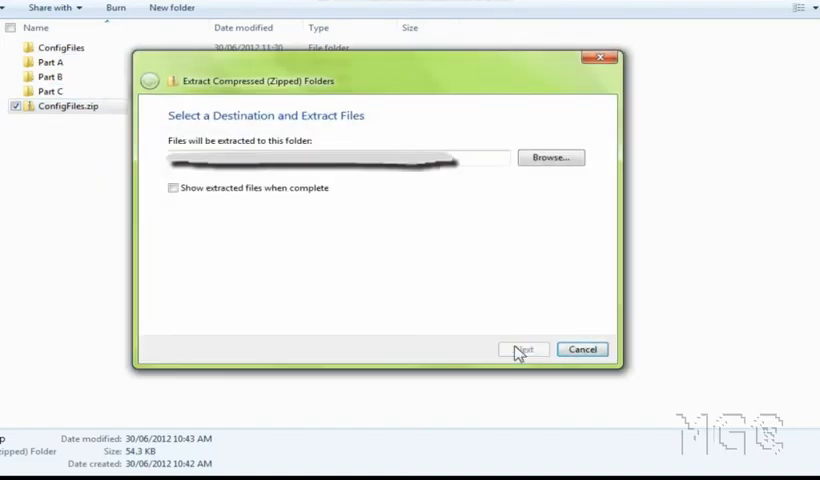
click(523, 349)
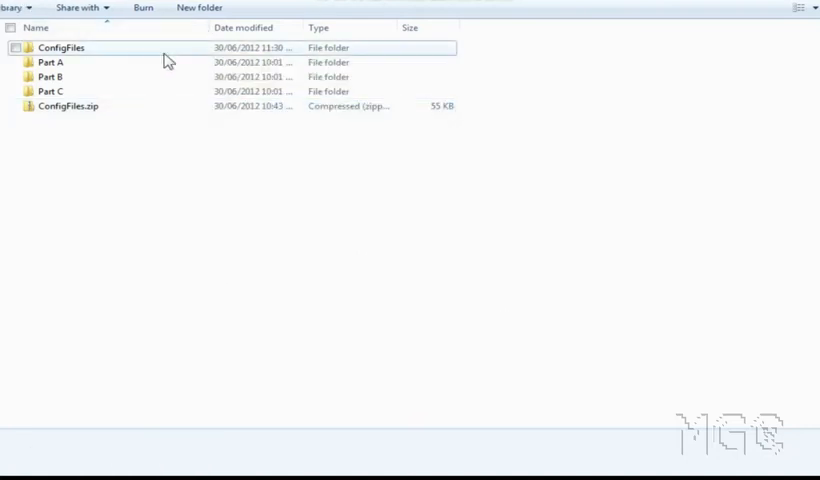
Merge the extracted config folder into .minecraft, replacing all clashing files
double_click(60, 47)
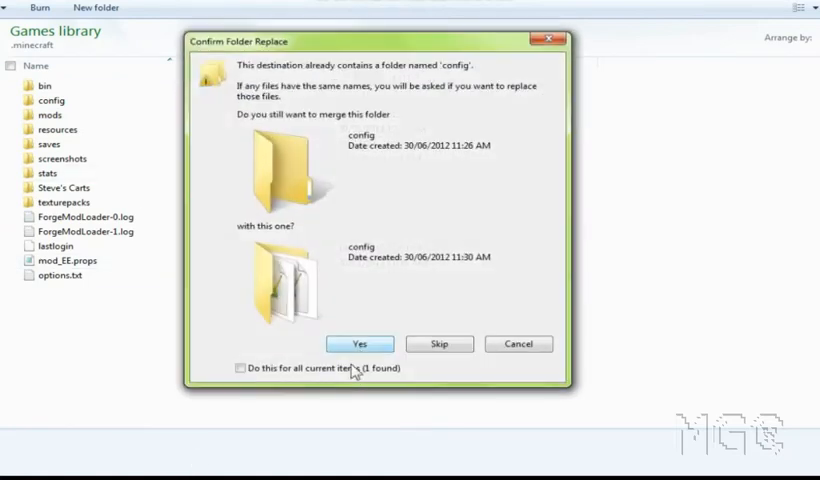
click(241, 368)
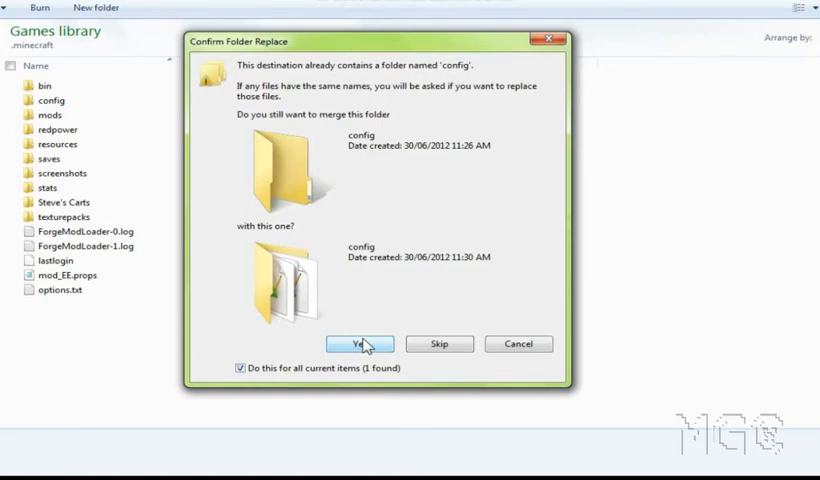
click(359, 343)
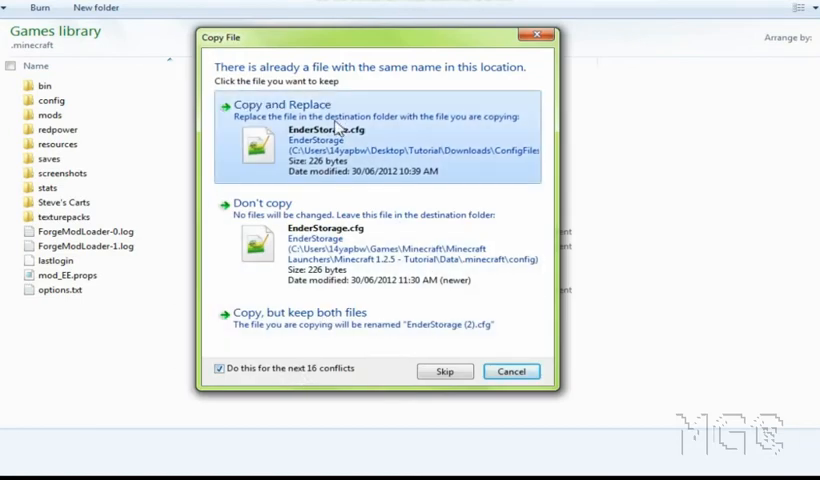
click(280, 104)
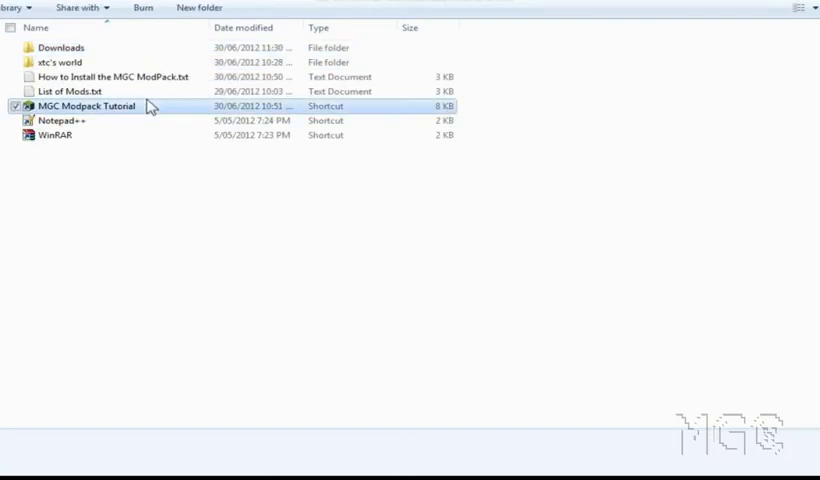
Launch the MGC Modpack Tutorial shortcut and play offline after the login attempt
double_click(86, 106)
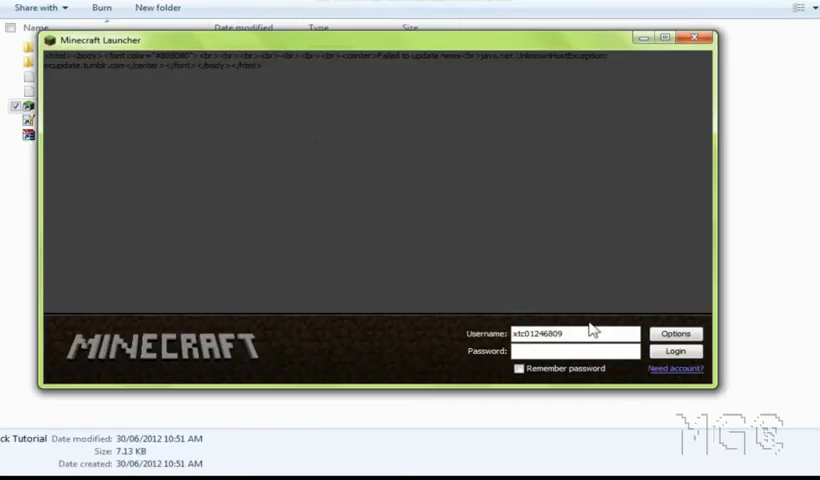
click(676, 351)
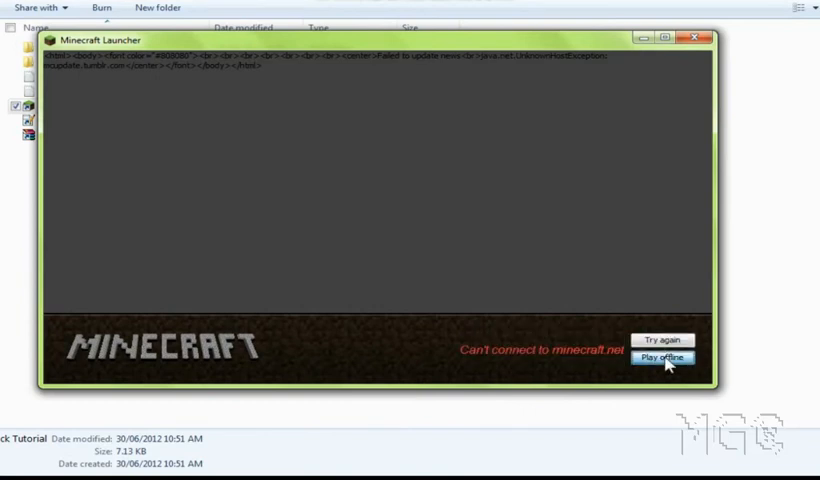
click(674, 357)
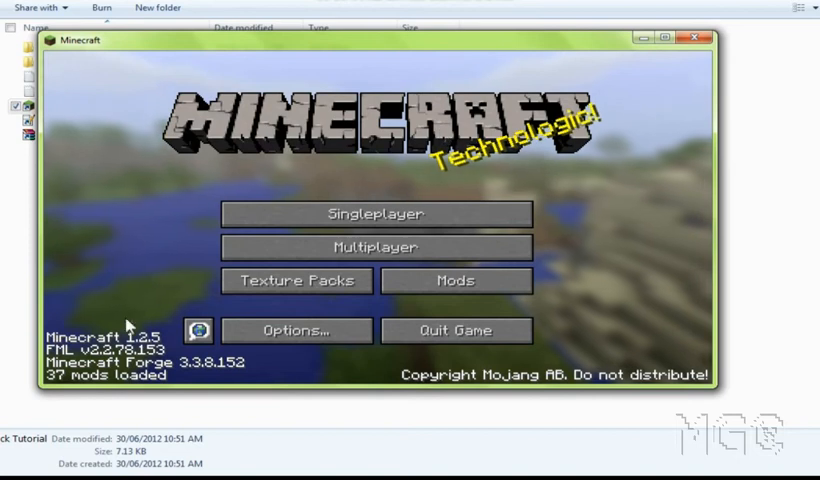
mouse_move(175, 385)
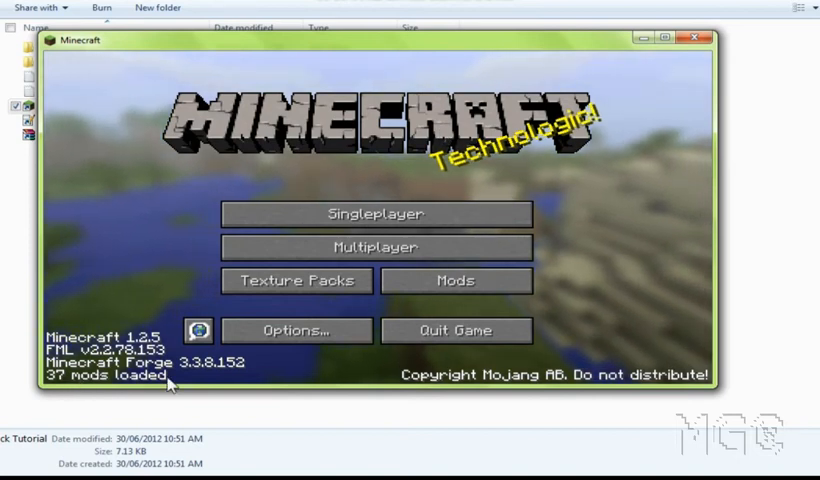
Browse the Mod List, viewing Wireless Redstone Addons and Steve's Carts details
click(456, 280)
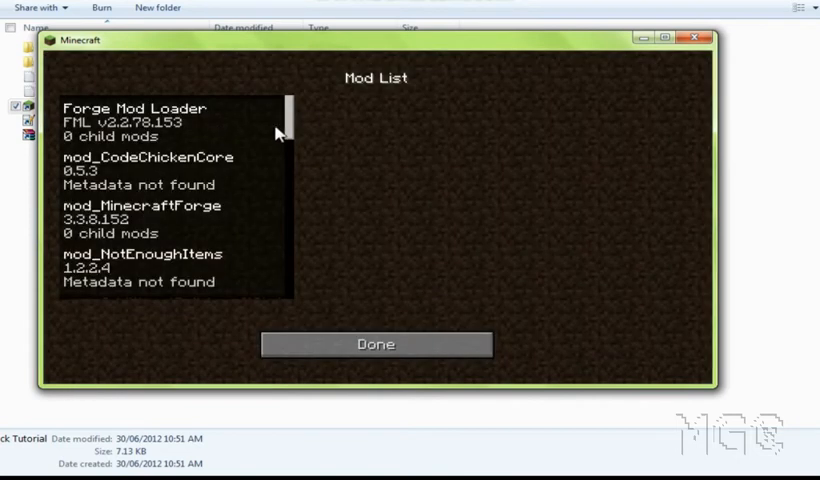
scroll(down, 3)
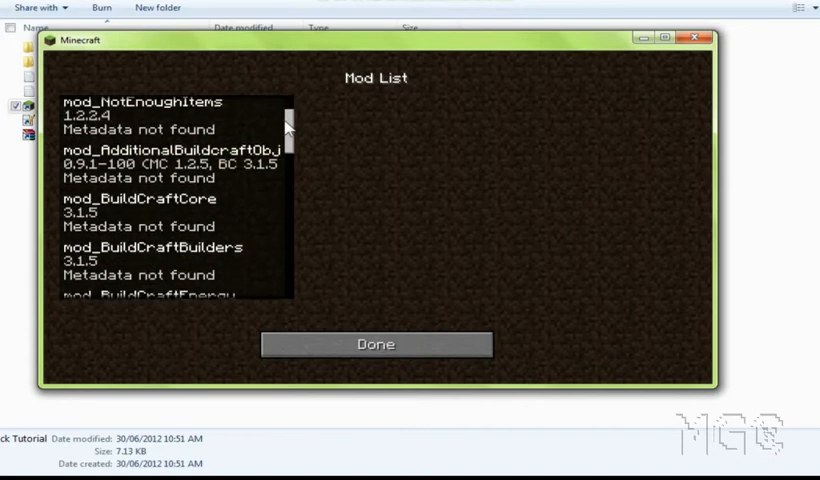
scroll(down, 3)
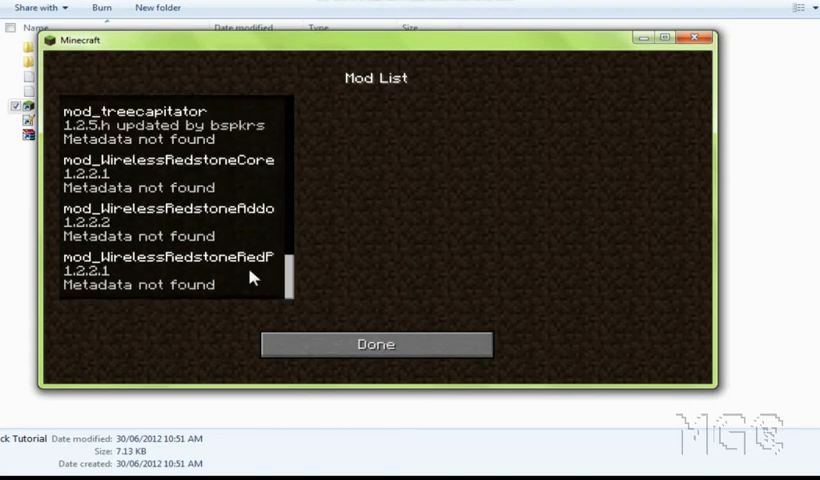
click(168, 268)
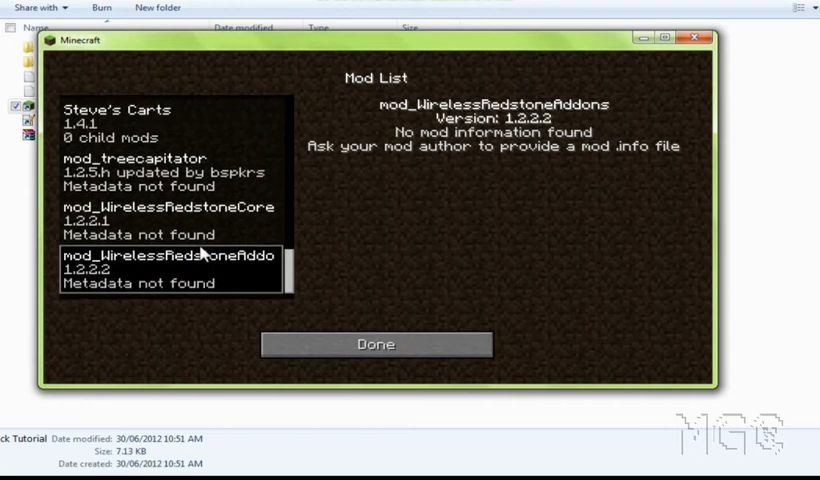
click(105, 108)
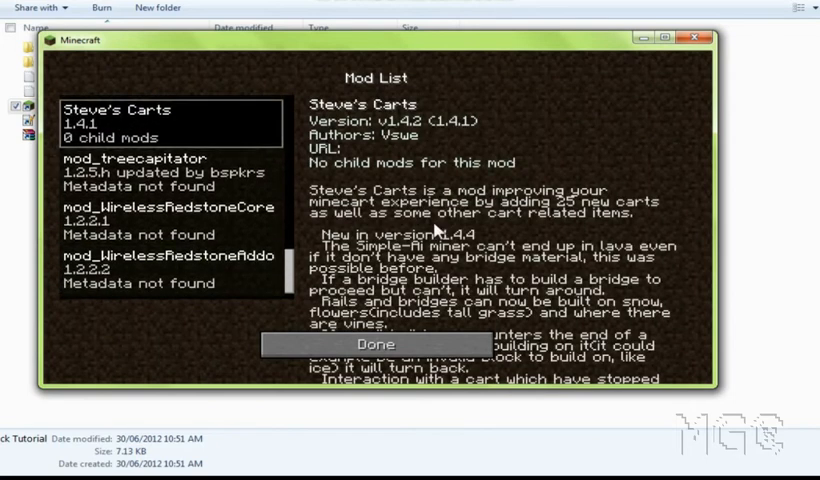
scroll(down, 3)
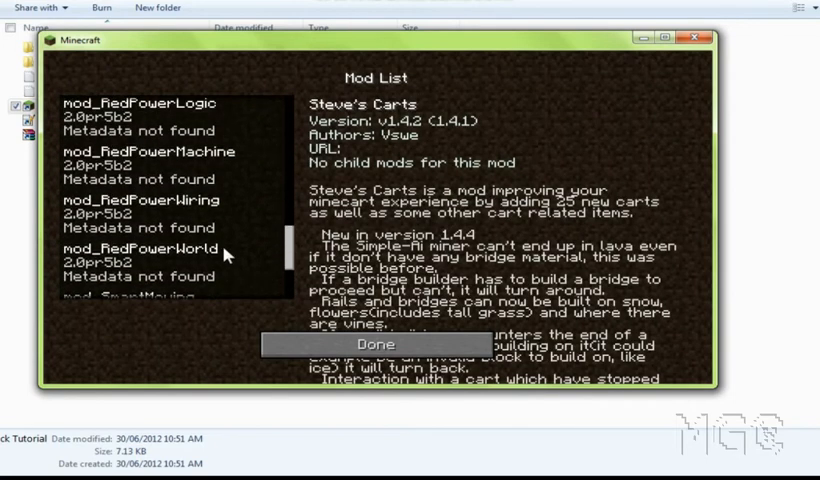
mouse_move(124, 185)
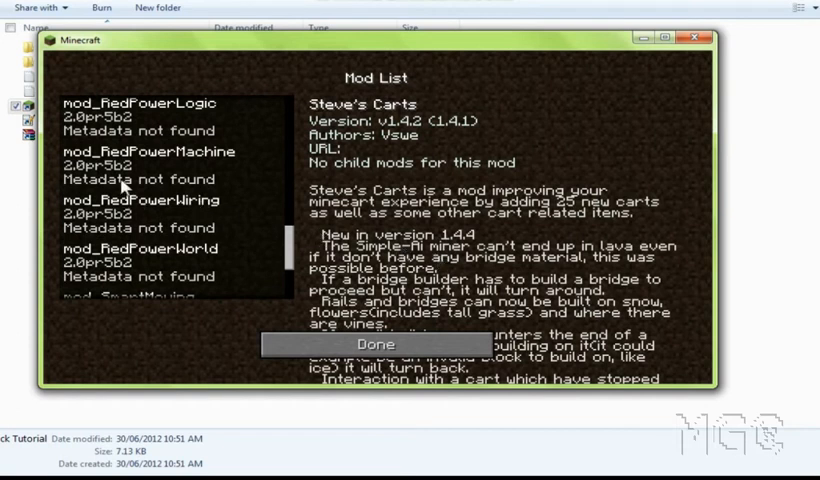
click(375, 343)
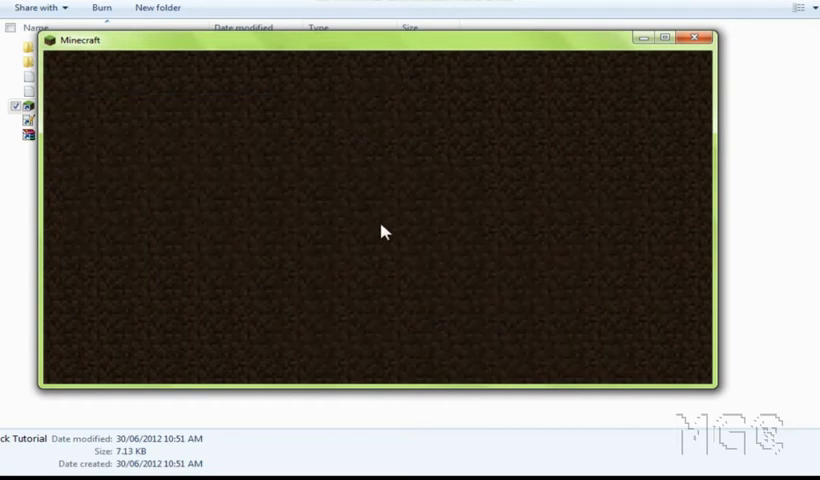
mouse_move(611, 14)
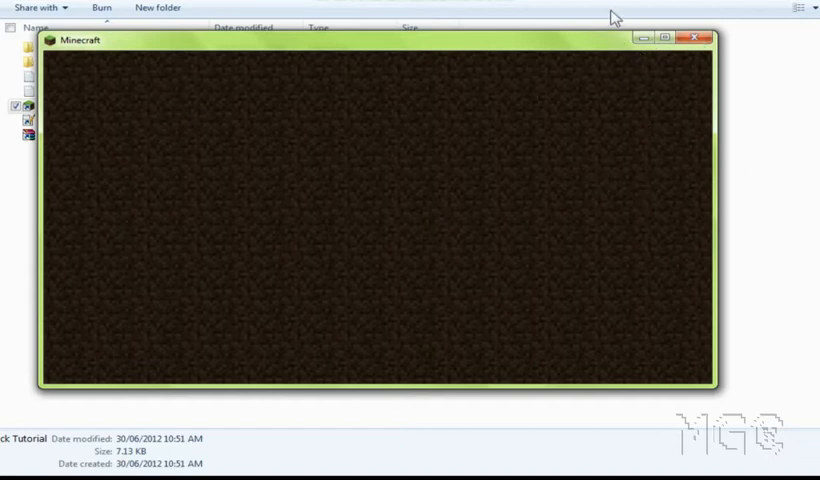
Close Minecraft and relaunch it from the MGC Modpack Tutorial shortcut with Login
click(696, 36)
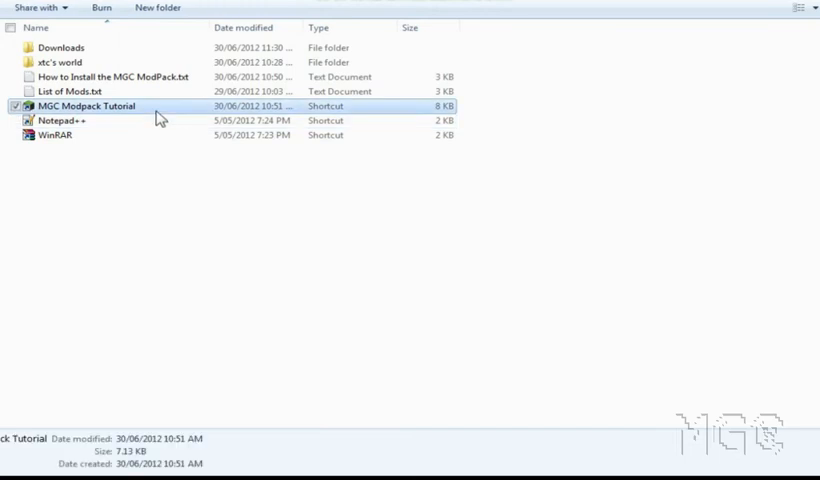
double_click(85, 105)
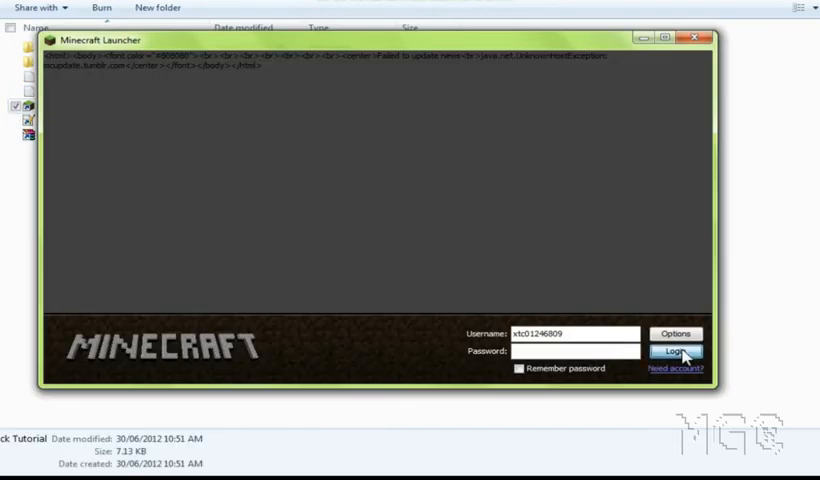
click(674, 351)
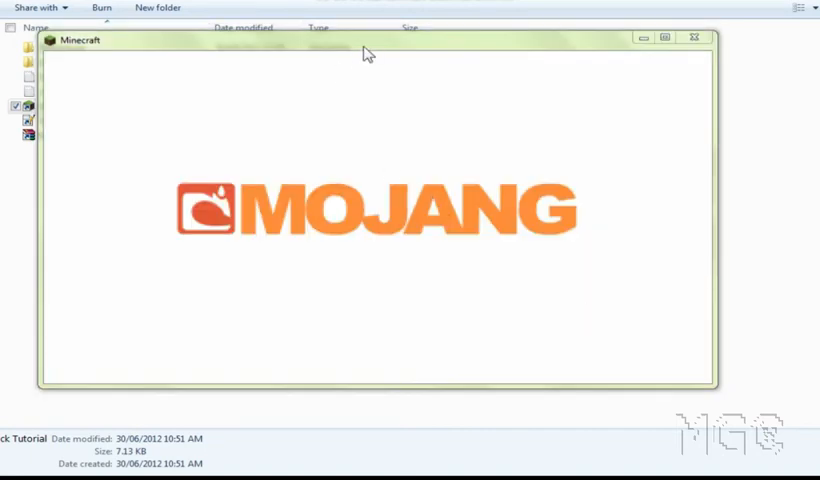
mouse_move(368, 50)
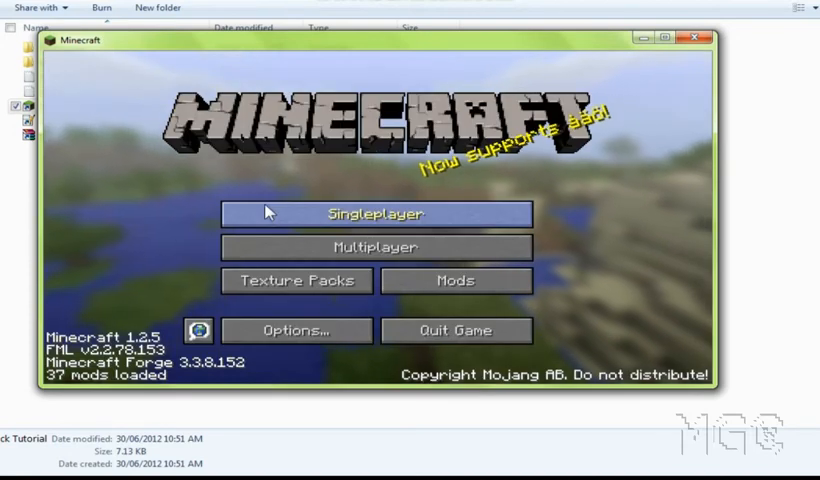
Open Singleplayer from the title screen to reach world creation
click(456, 281)
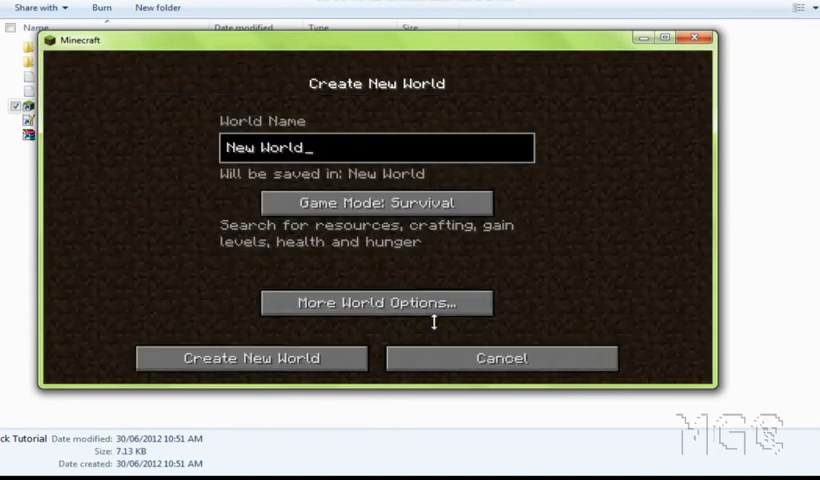
Create the new world, check video settings from the pause menu, then resume play
click(250, 358)
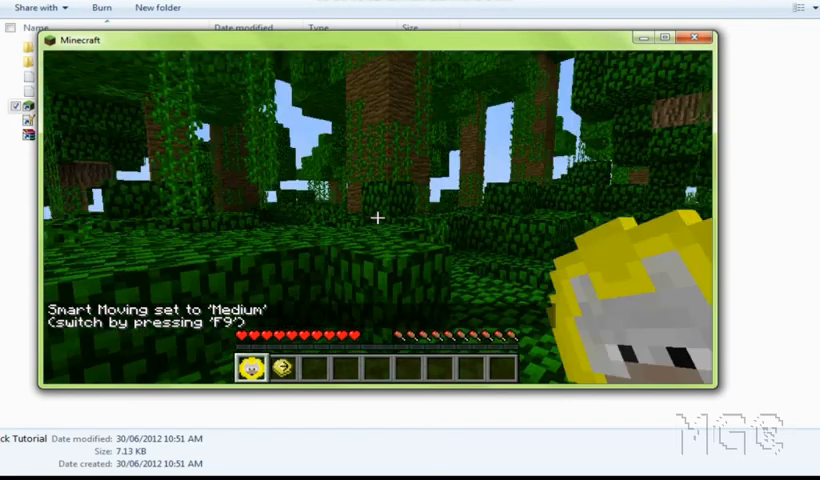
key(Escape)
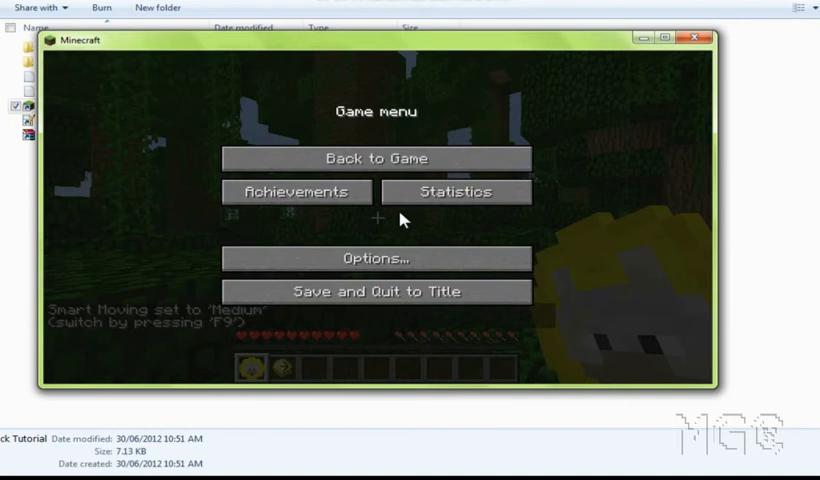
click(375, 258)
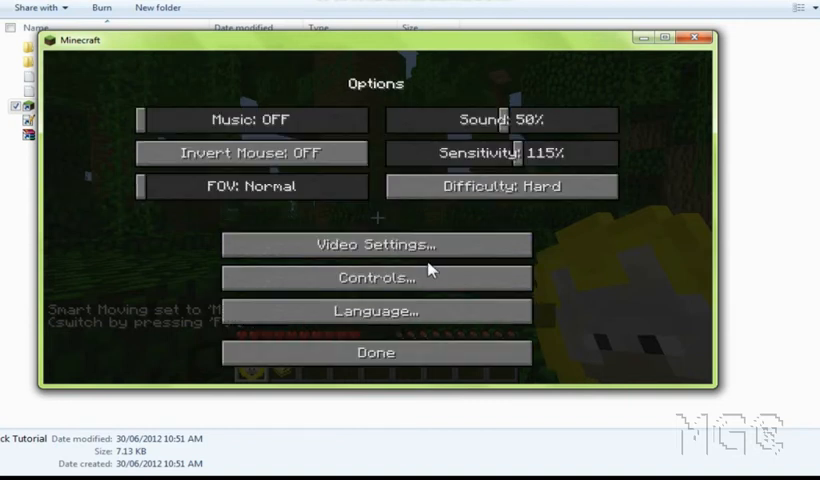
click(375, 244)
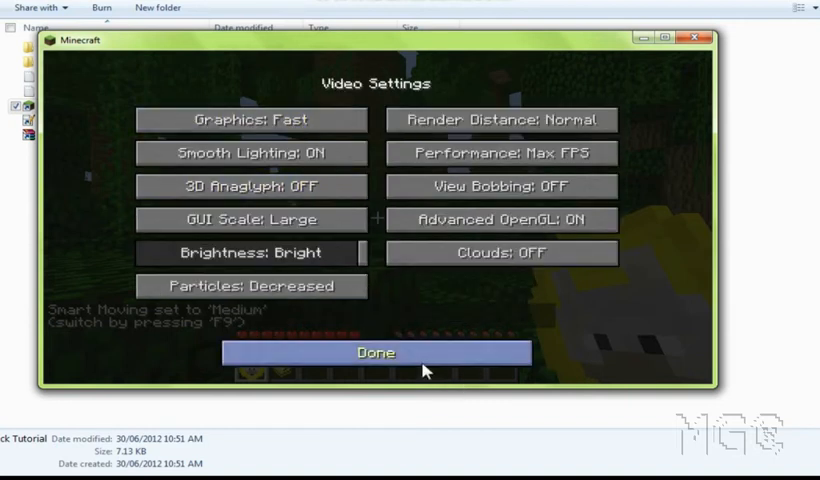
click(376, 352)
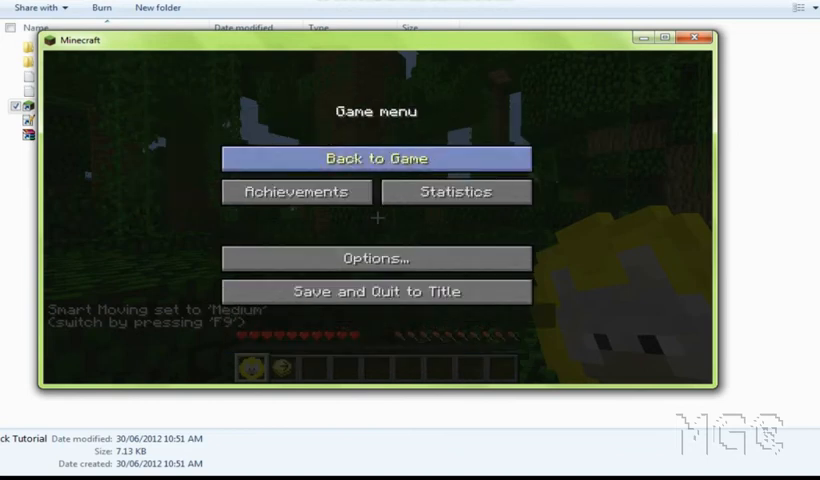
click(376, 158)
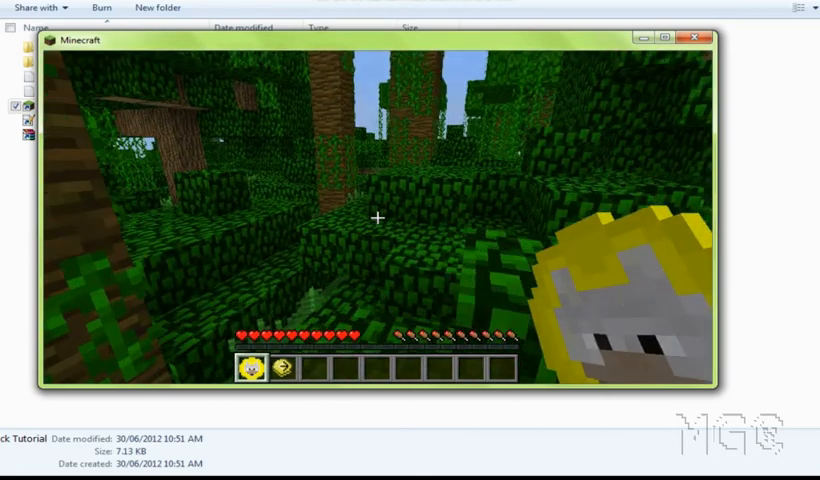
Open the inventory and page NEI's item list back from the last page to page 13 of 31
key(e)
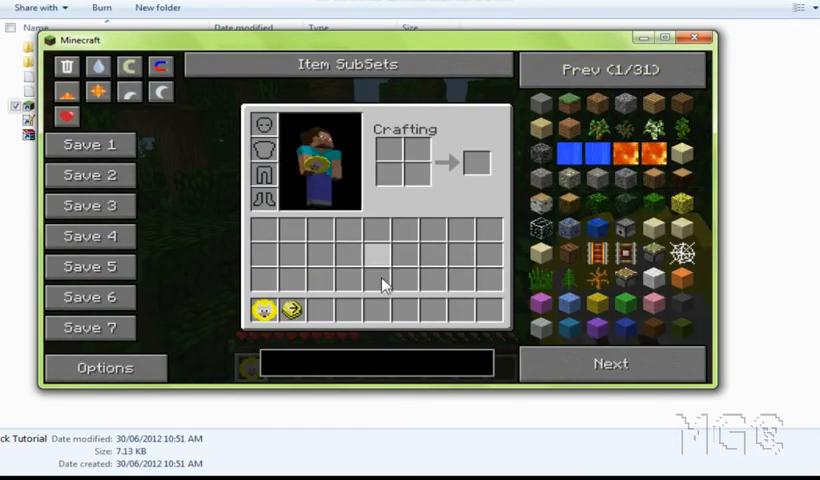
click(612, 69)
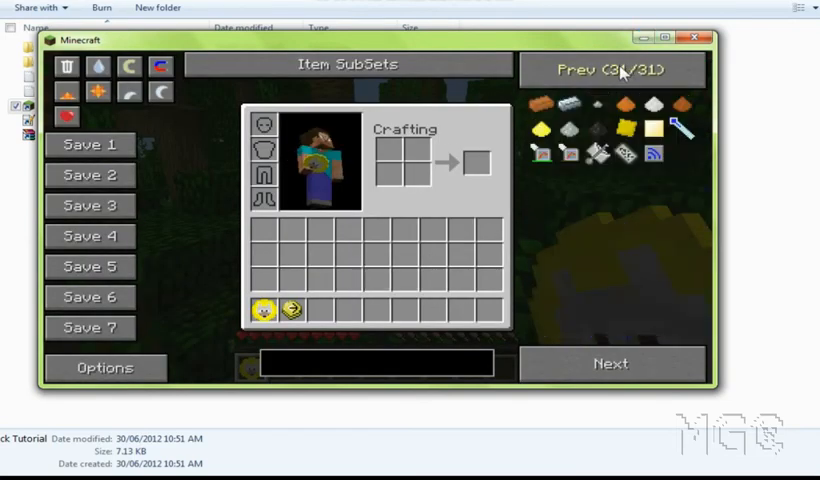
click(625, 70)
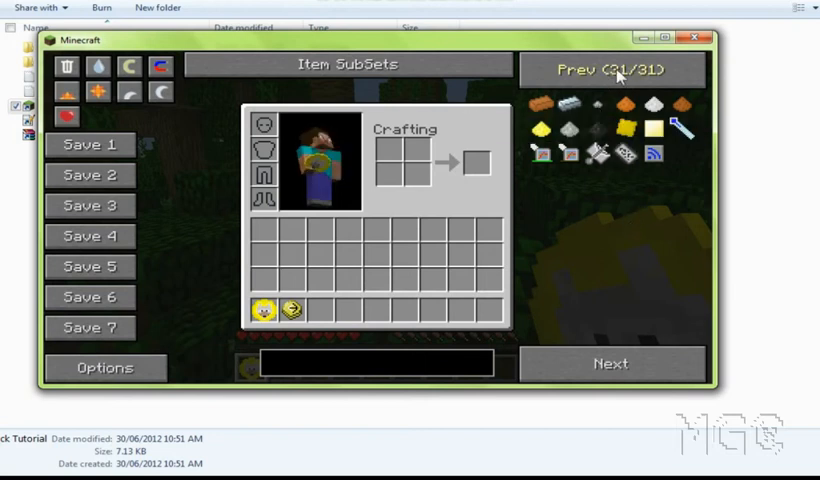
click(617, 70)
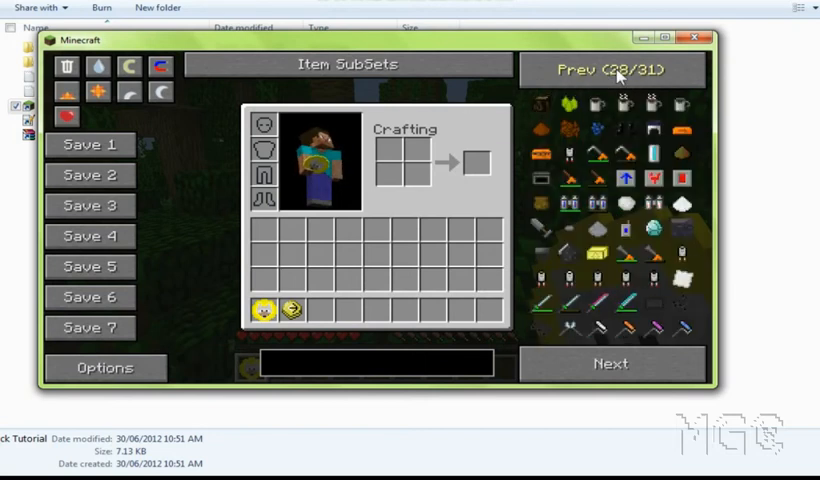
click(620, 70)
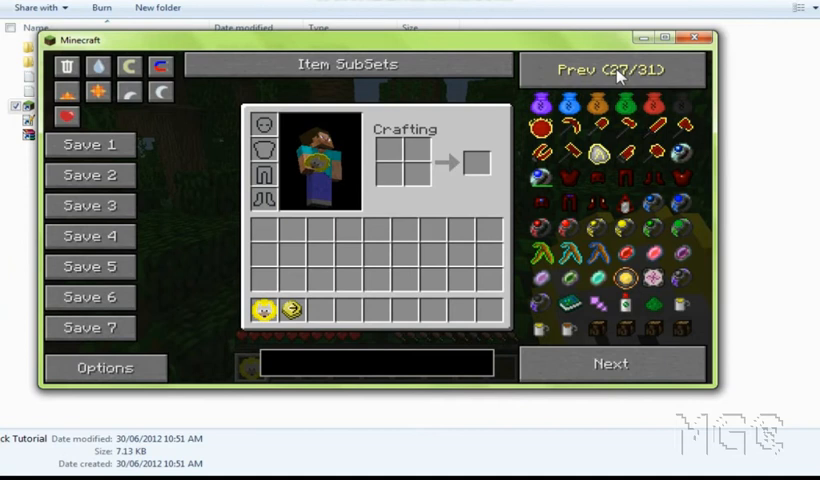
click(614, 69)
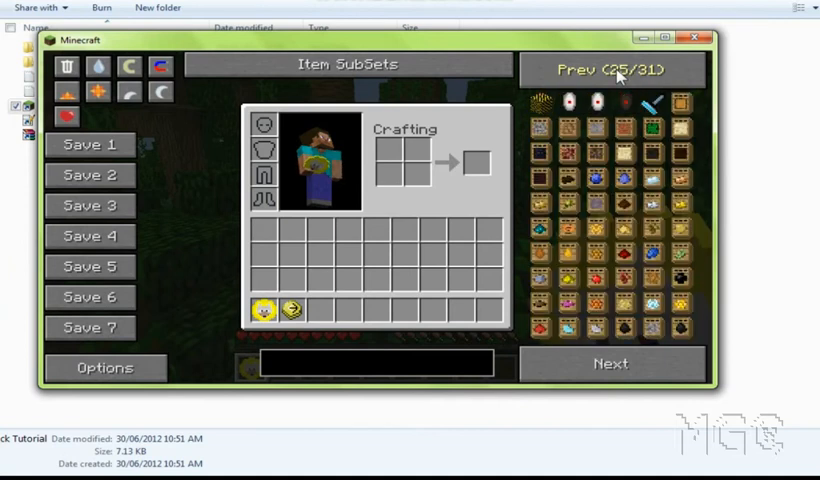
click(613, 69)
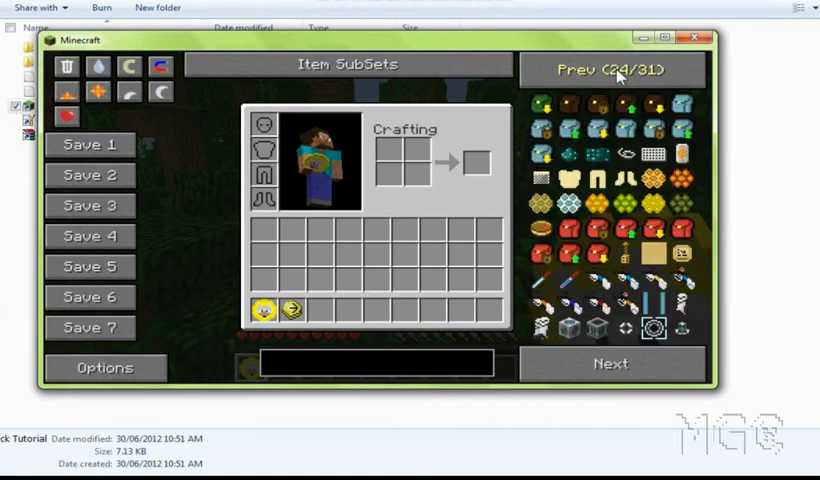
click(616, 70)
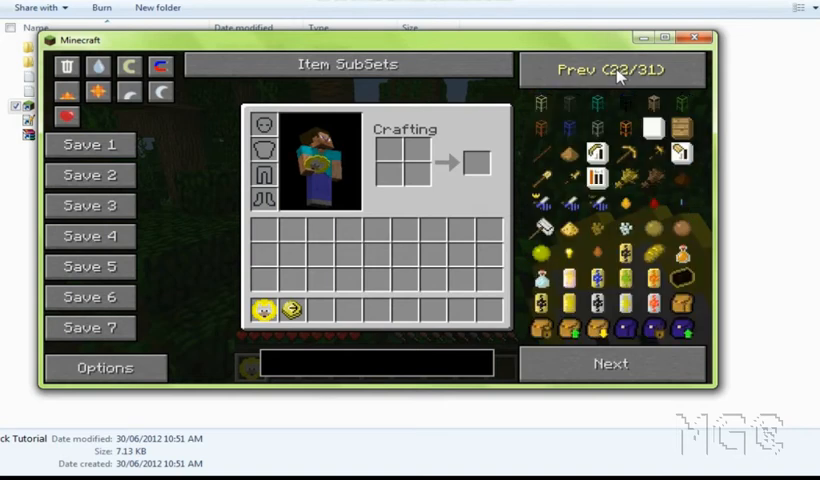
click(616, 69)
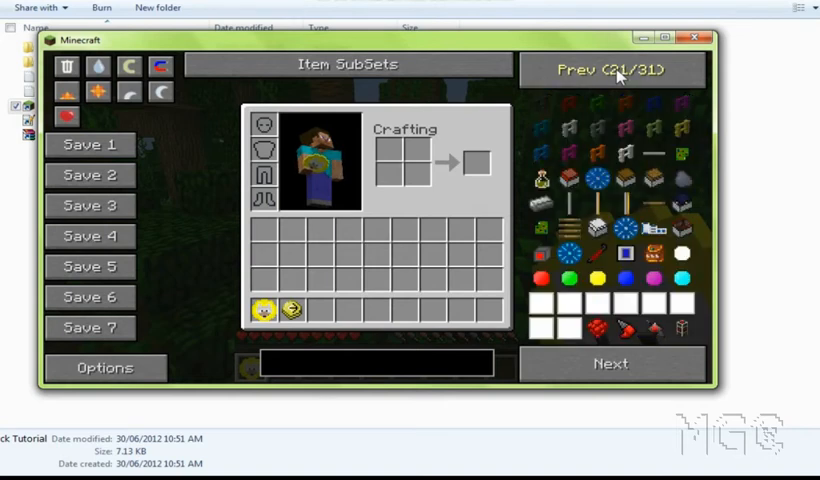
click(616, 70)
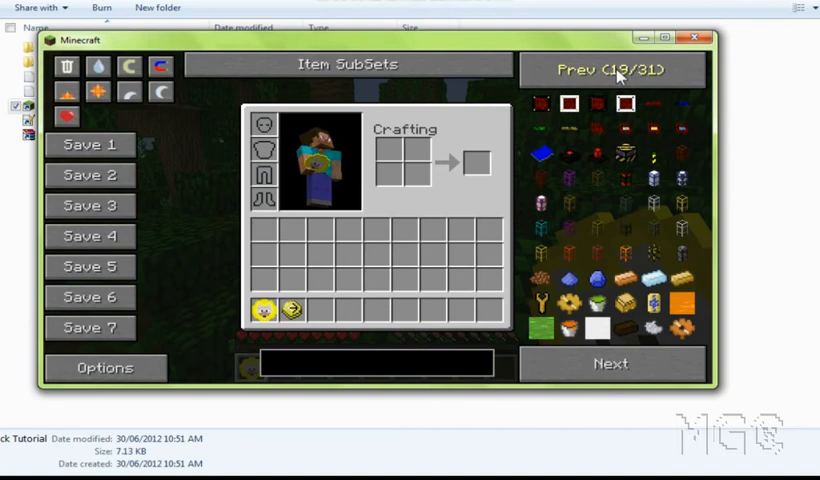
click(612, 69)
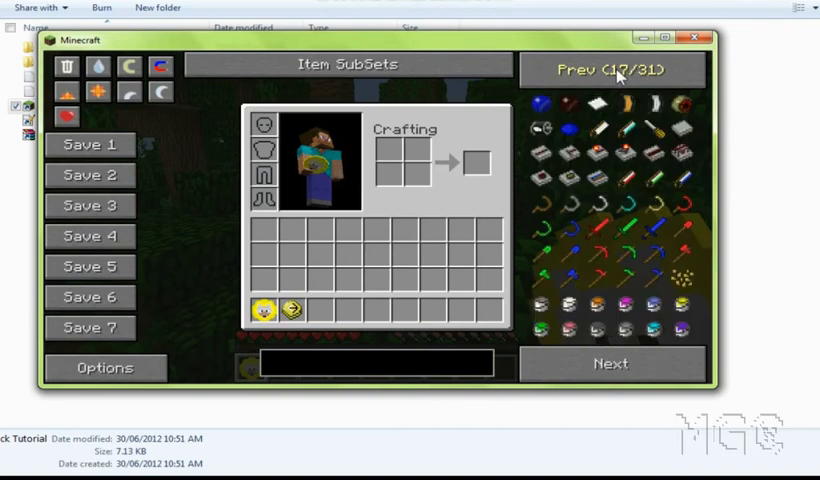
click(616, 71)
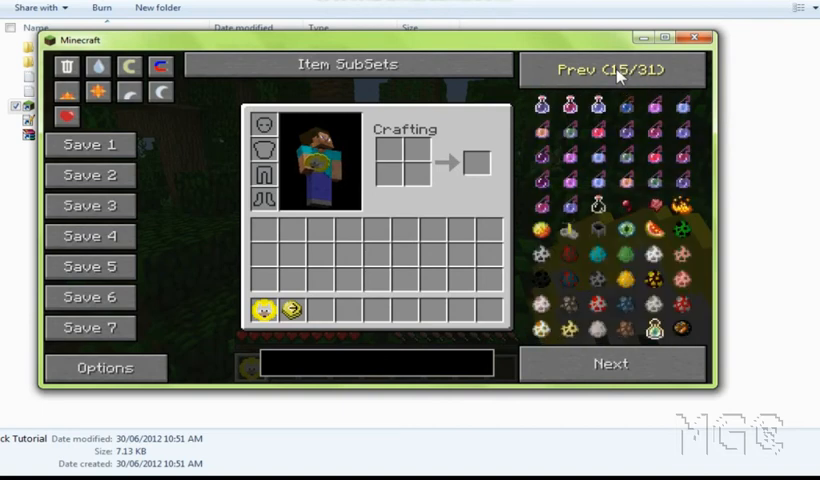
click(617, 68)
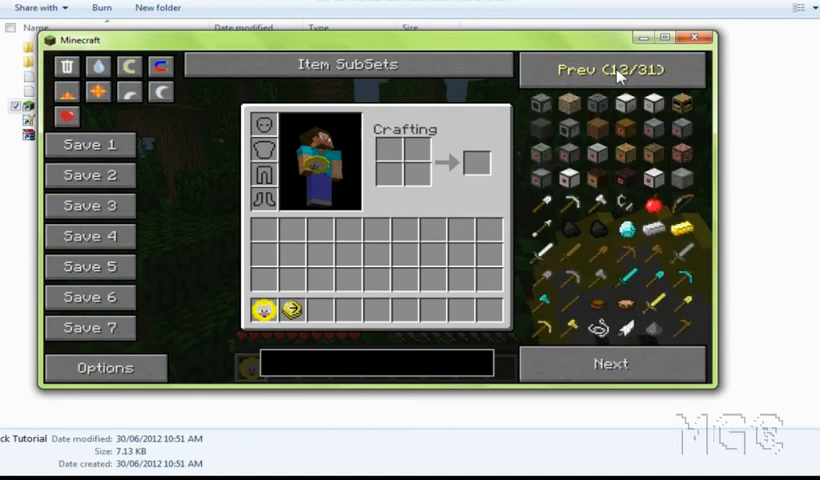
click(614, 69)
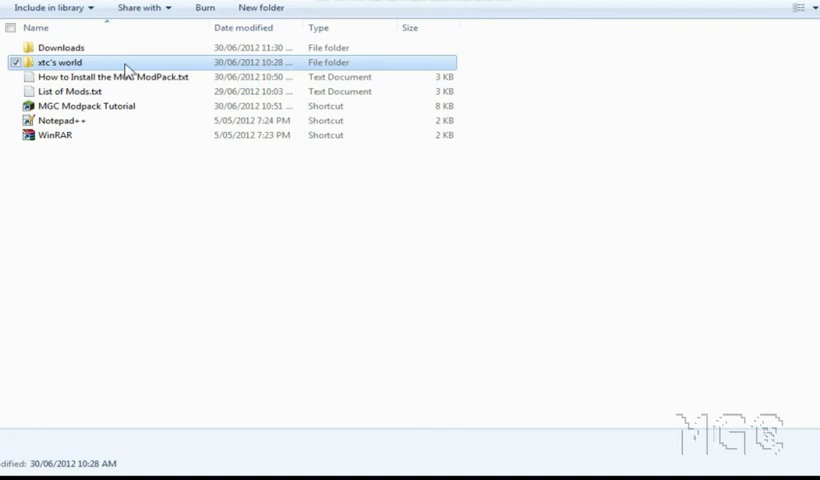
Copy the xtc's world folder and paste it into the saves folder beside New World
right_click(60, 62)
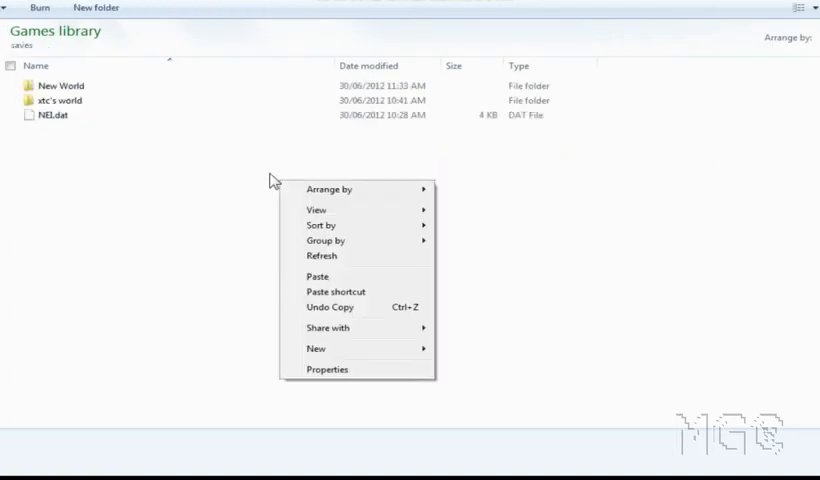
click(60, 100)
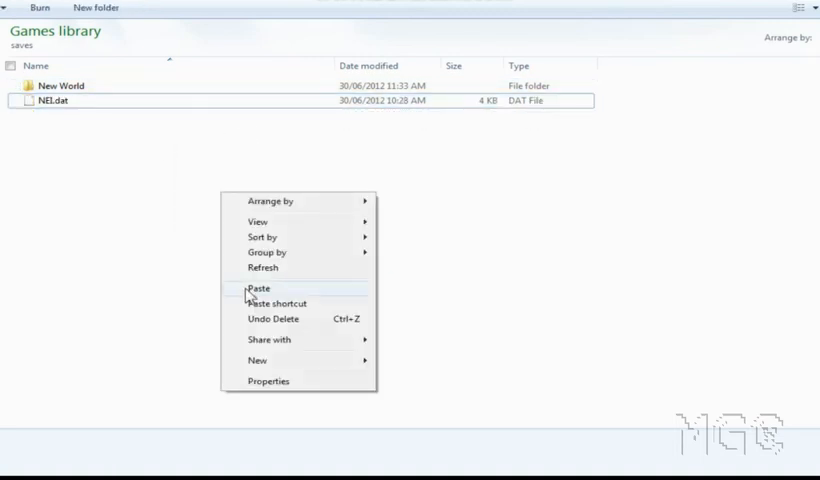
click(258, 288)
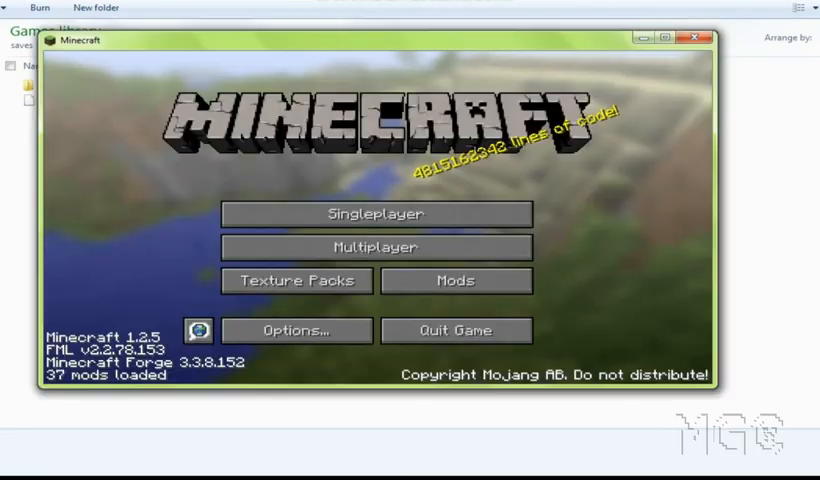
Select xtc's world from the Singleplayer list and play it
click(375, 213)
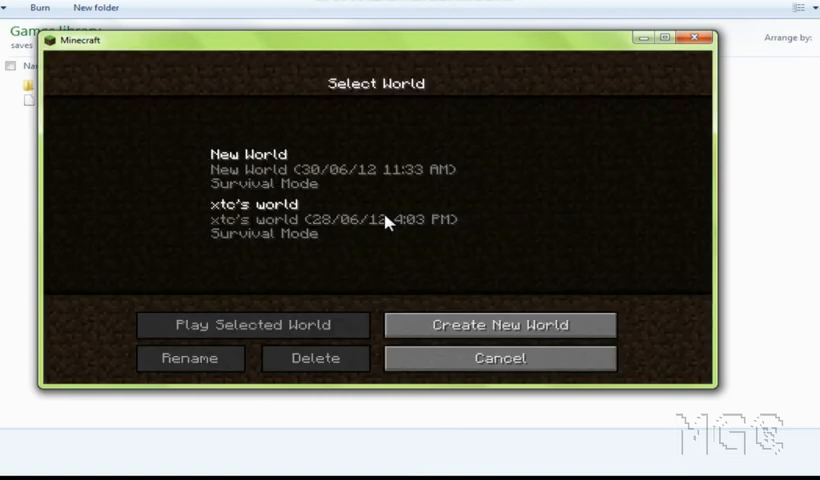
click(320, 218)
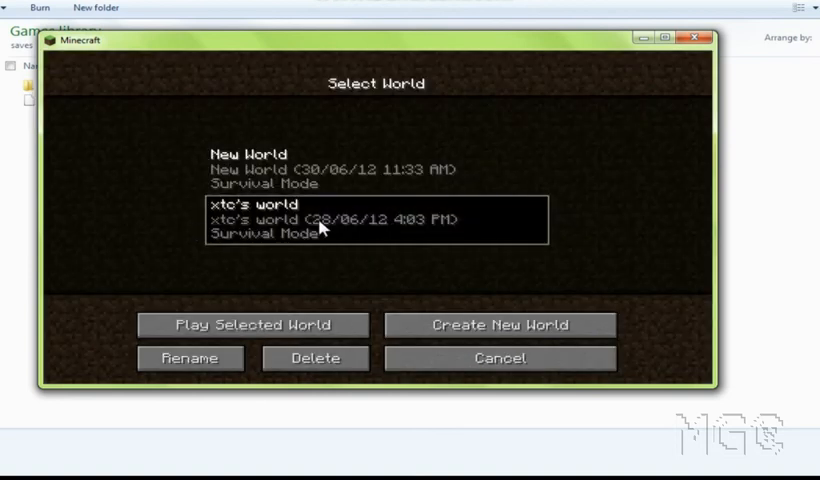
mouse_move(260, 324)
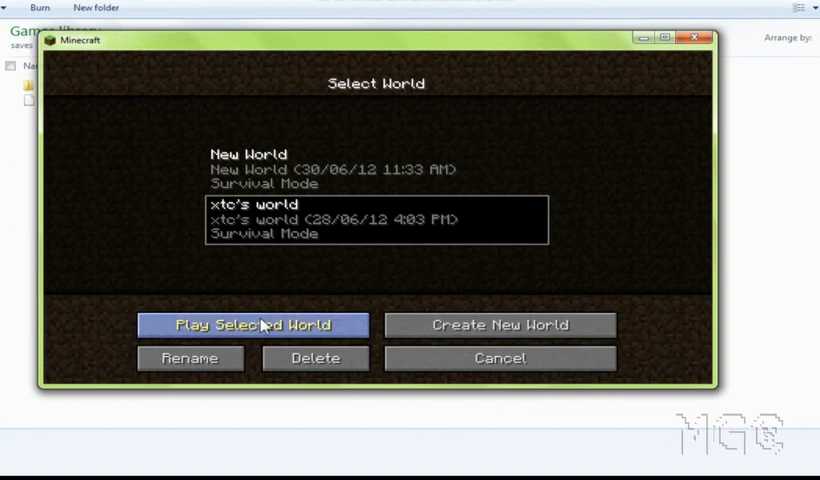
click(262, 324)
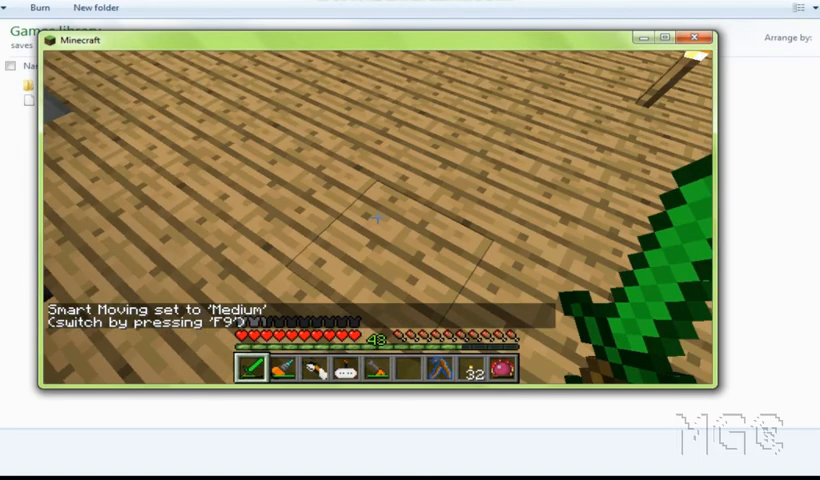
mouse_move(375, 217)
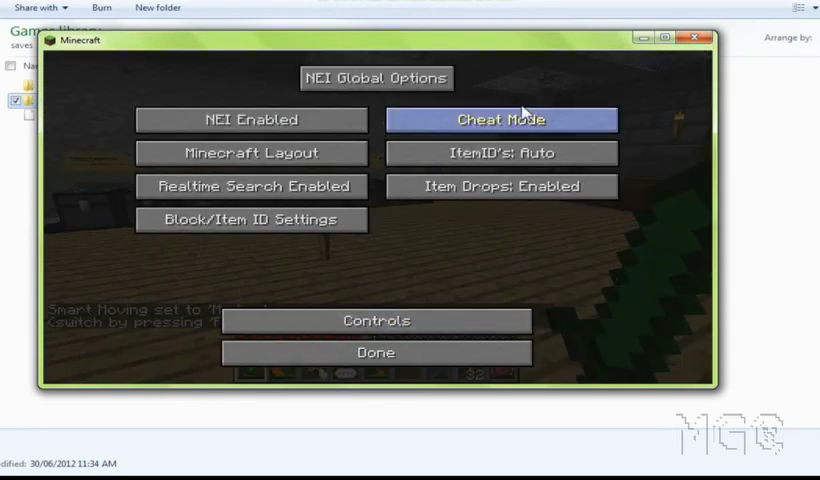
Switch NEI from Cheat Mode to Recipe Mode and open Video Settings
click(502, 119)
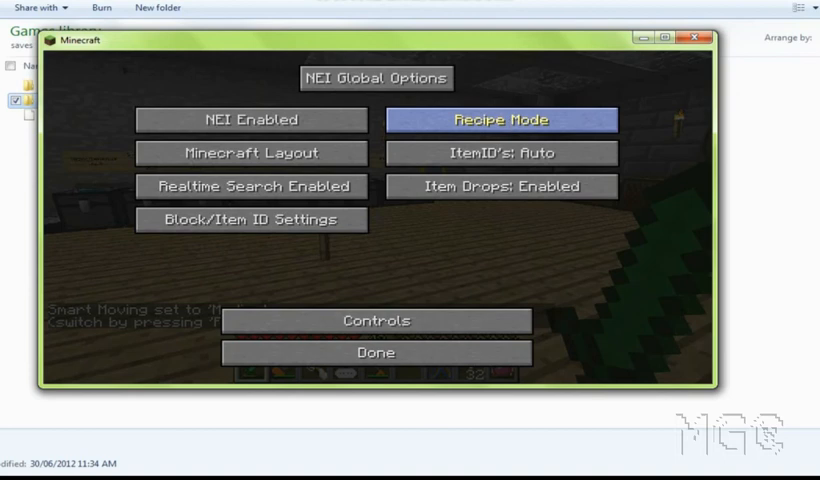
click(375, 352)
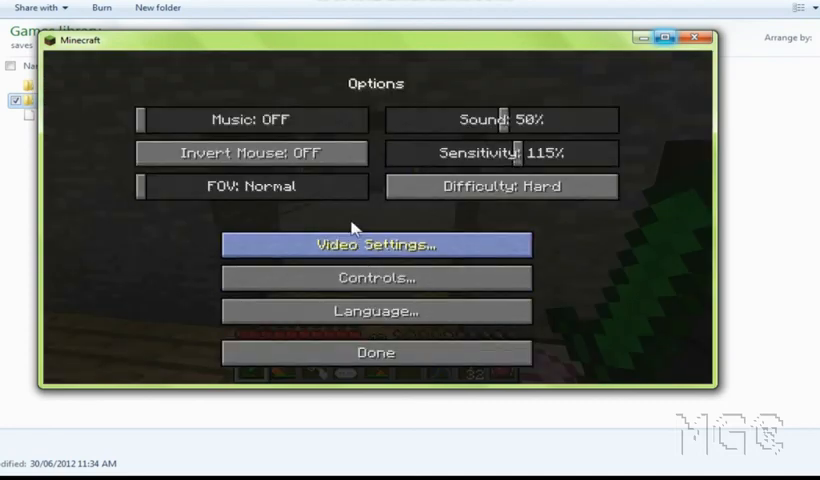
click(375, 244)
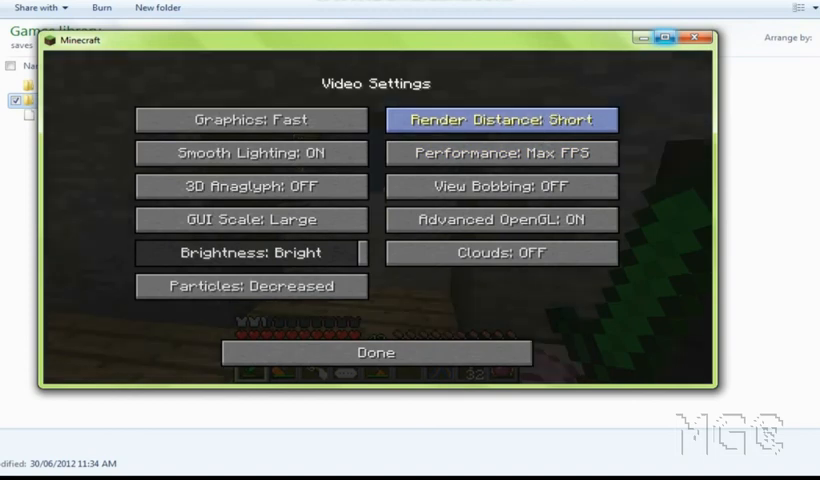
click(374, 352)
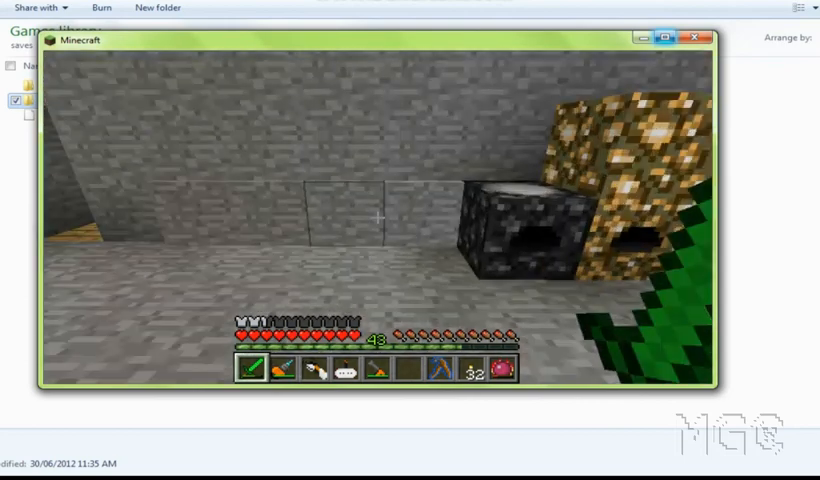
mouse_move(377, 217)
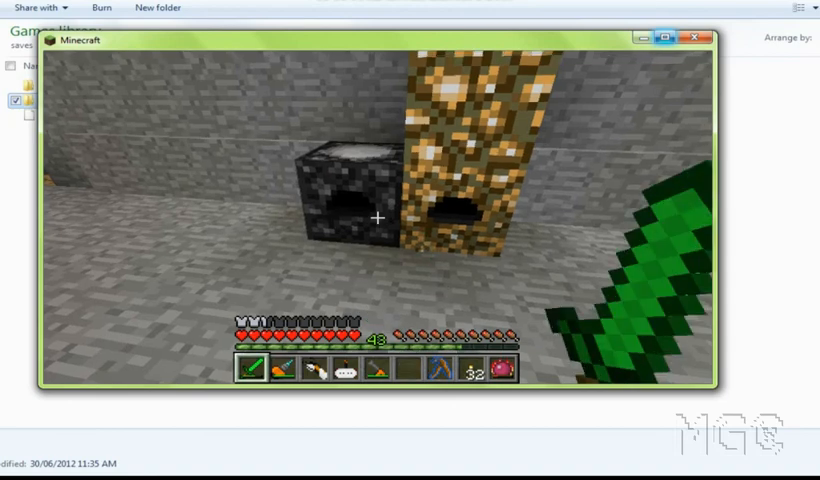
Open the inventory with the NEI item list in xtc's world
key(e)
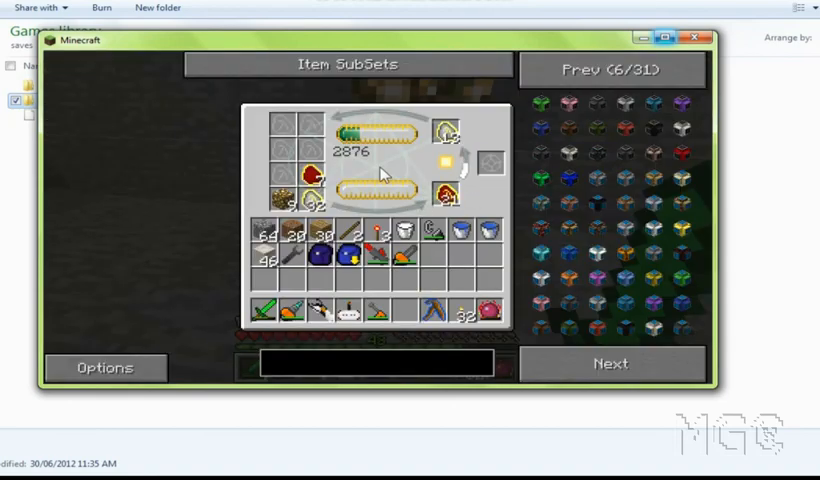